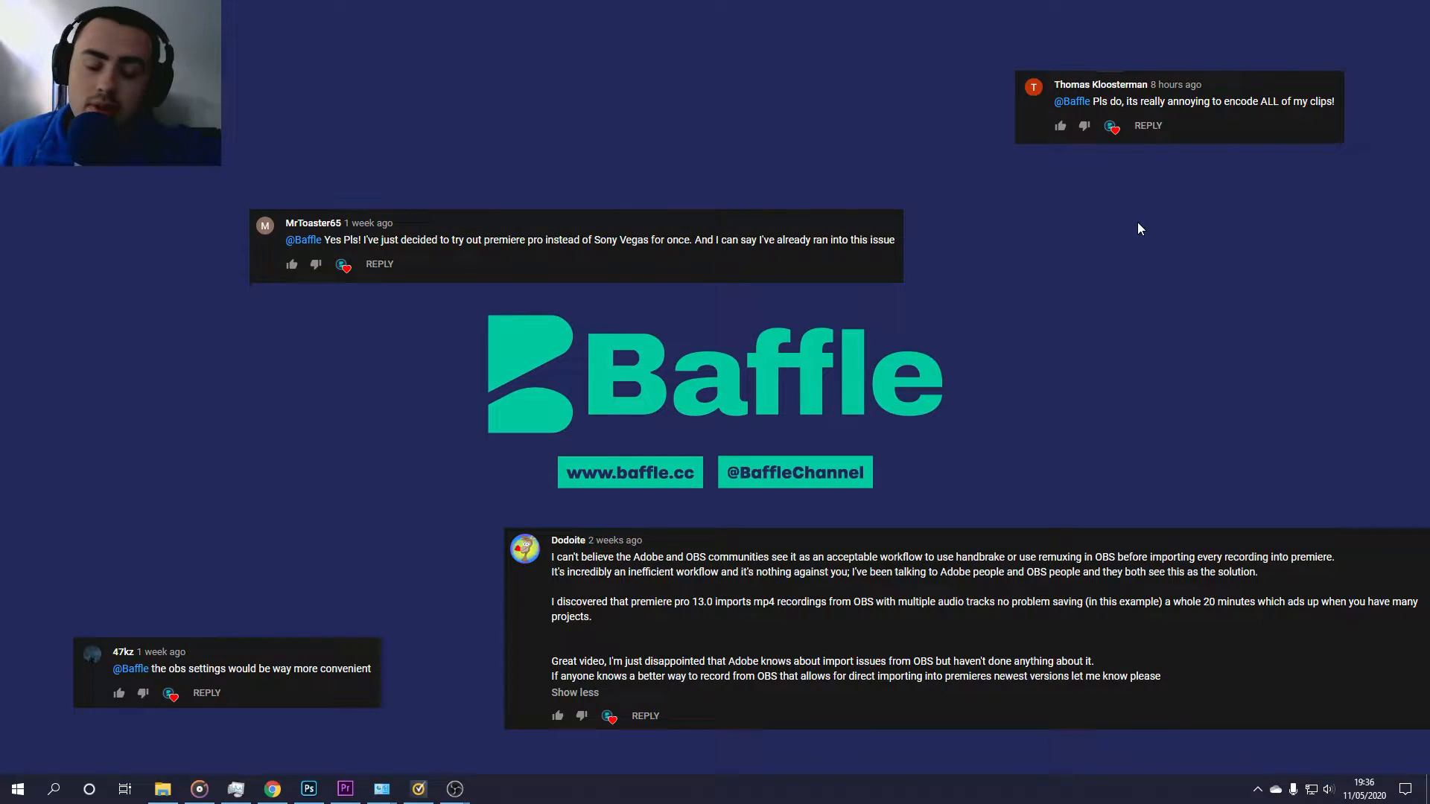
pyautogui.moveTo(454, 789)
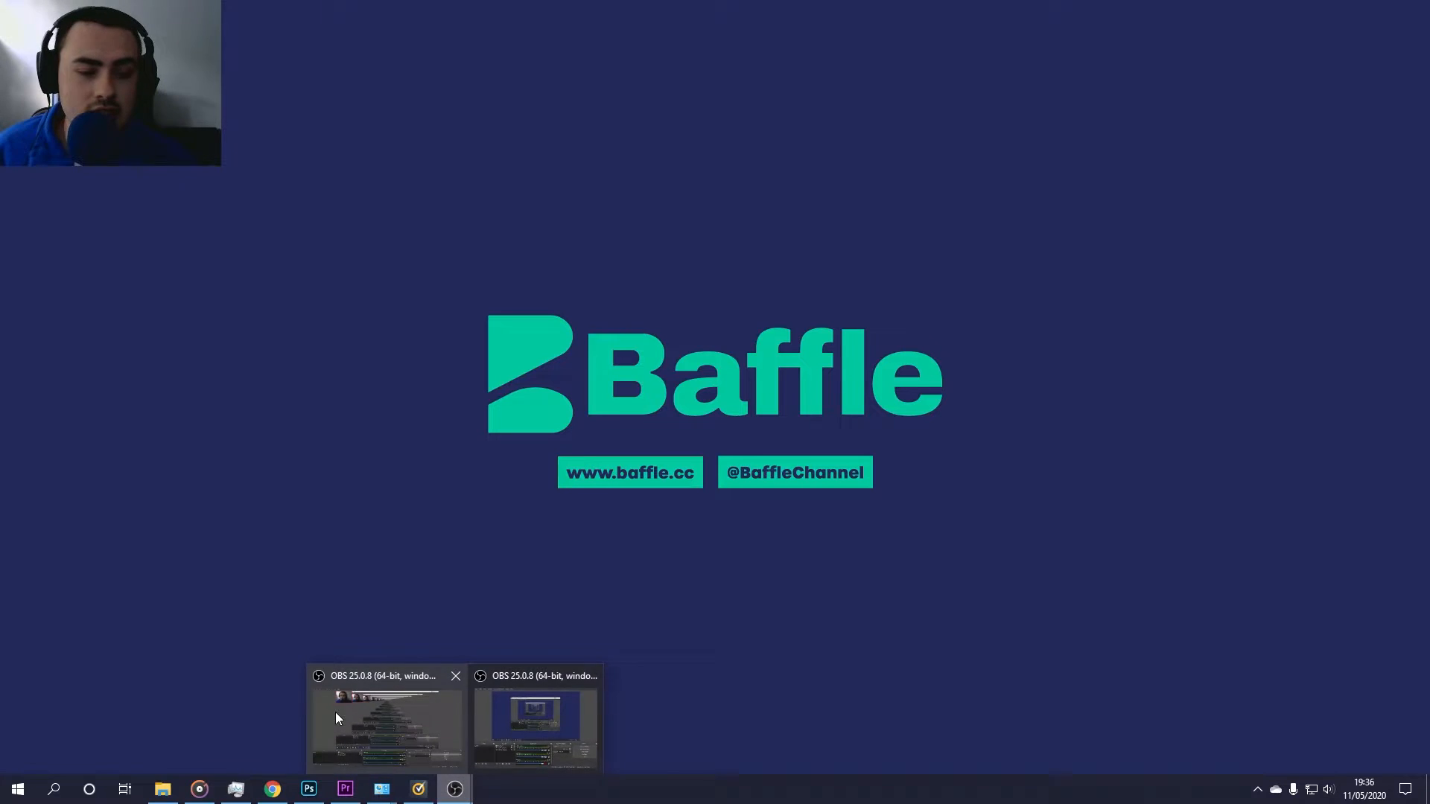
# Bring the OBS Studio main window to the front from the taskbar
pyautogui.click(534, 720)
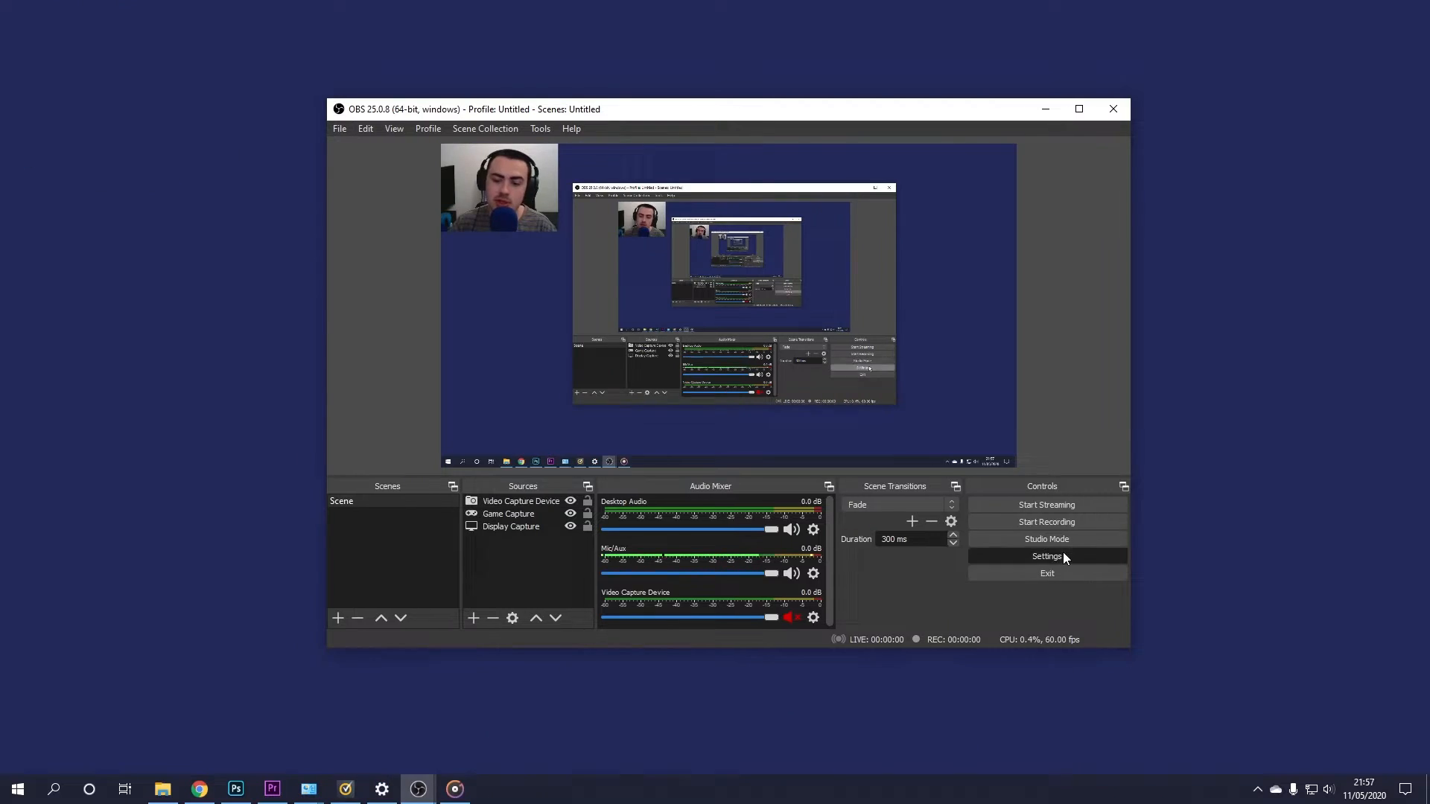
# In Settings > Output > Recording, choose mp4 as the recording format
pyautogui.click(1045, 556)
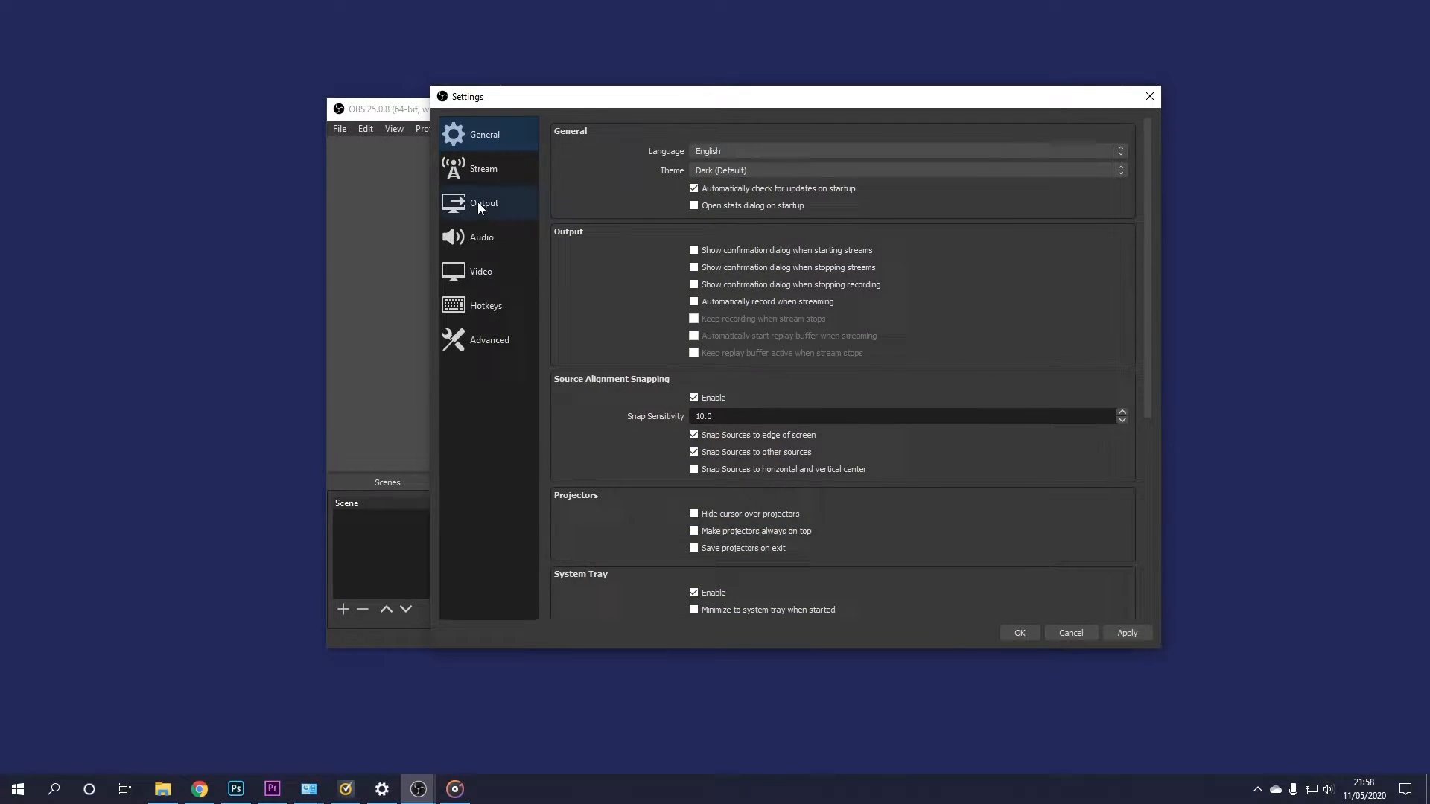
pyautogui.click(483, 203)
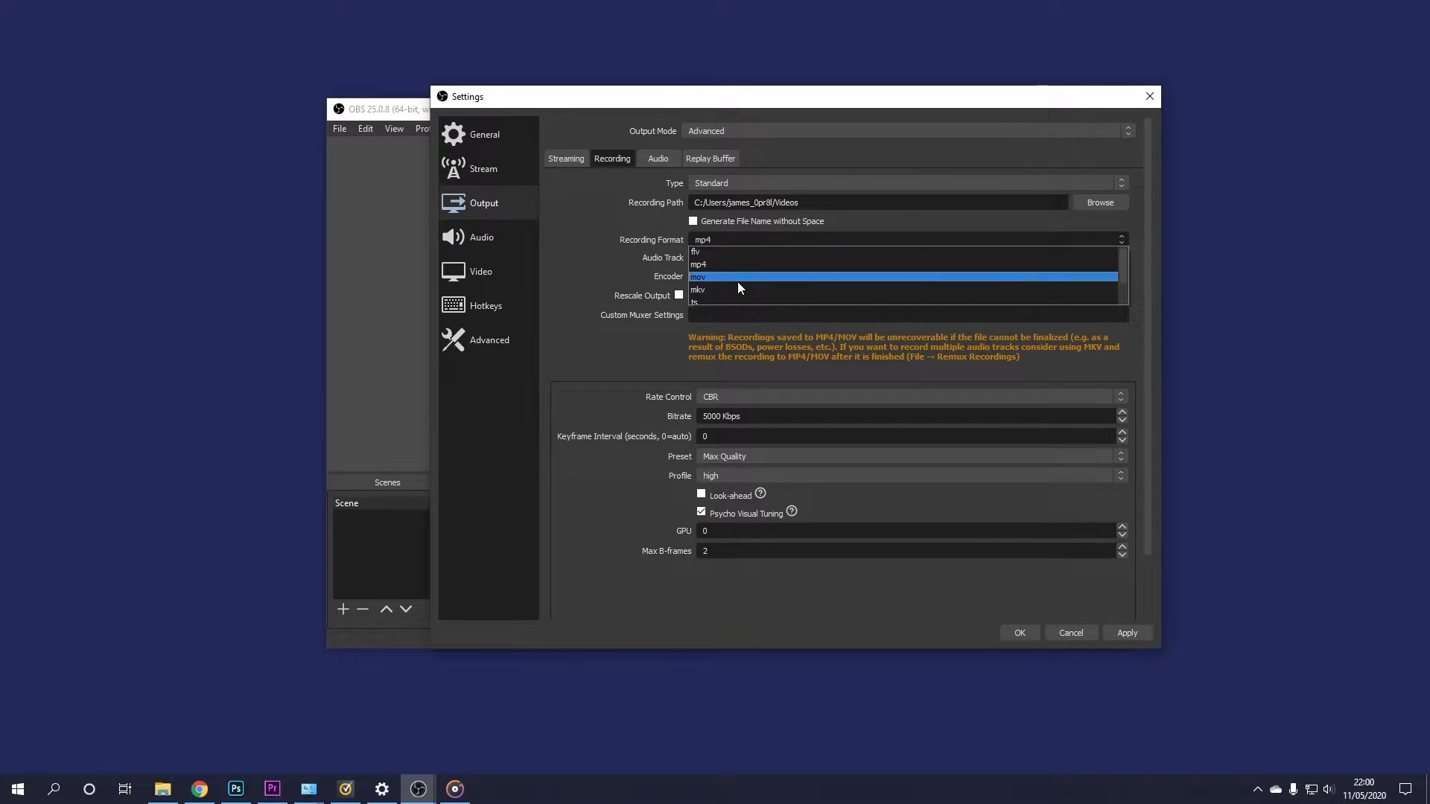
pyautogui.moveTo(733, 265)
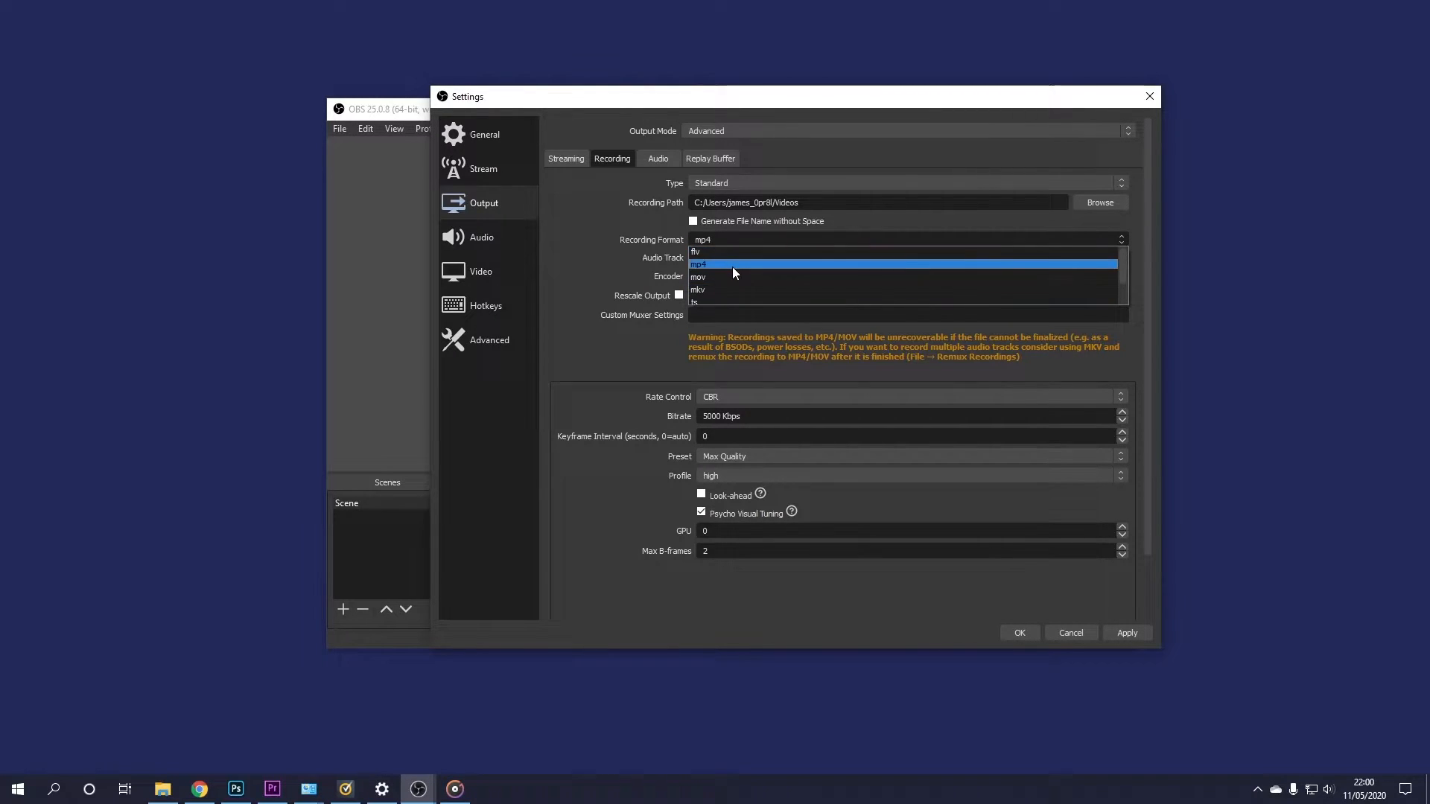
pyautogui.click(698, 263)
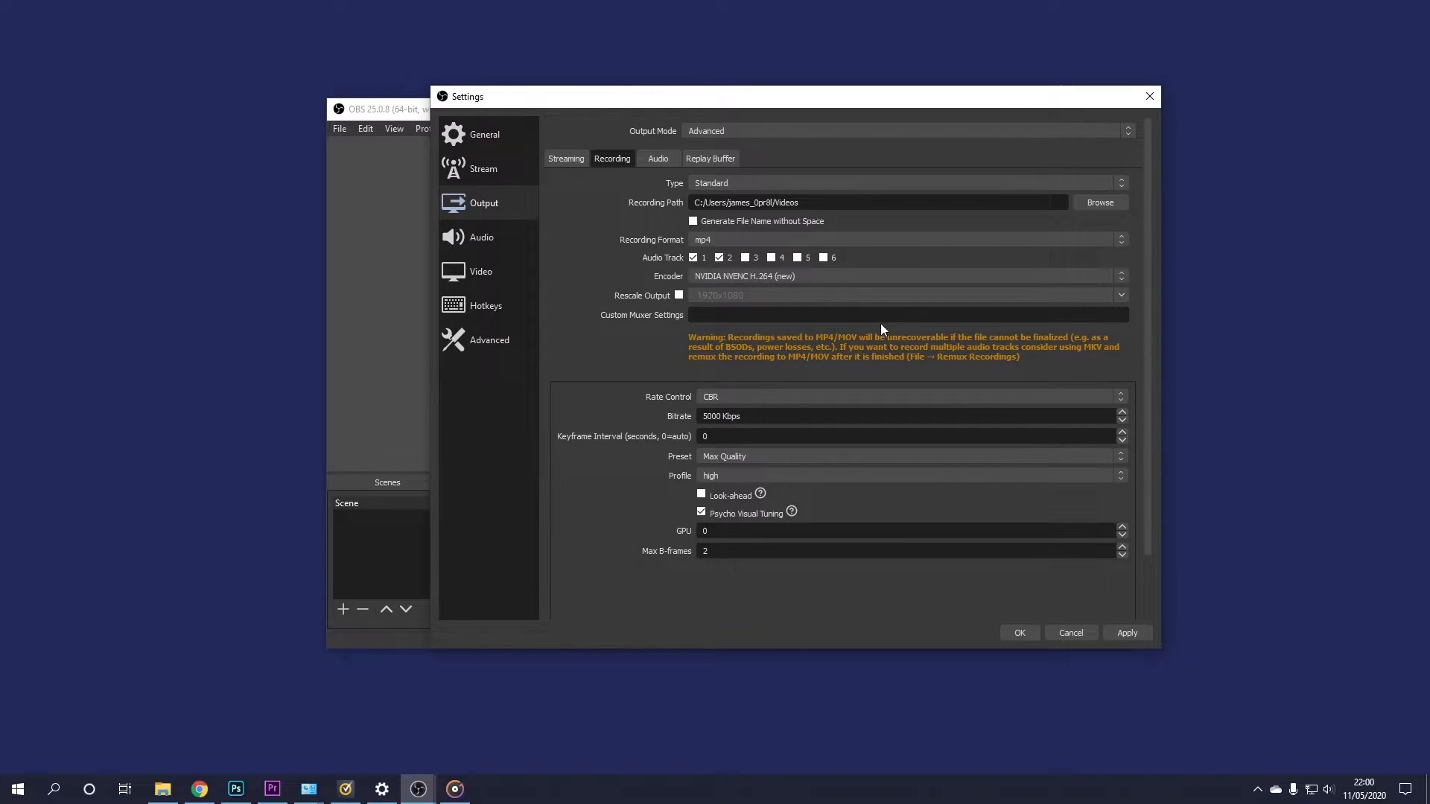
pyautogui.moveTo(892, 331)
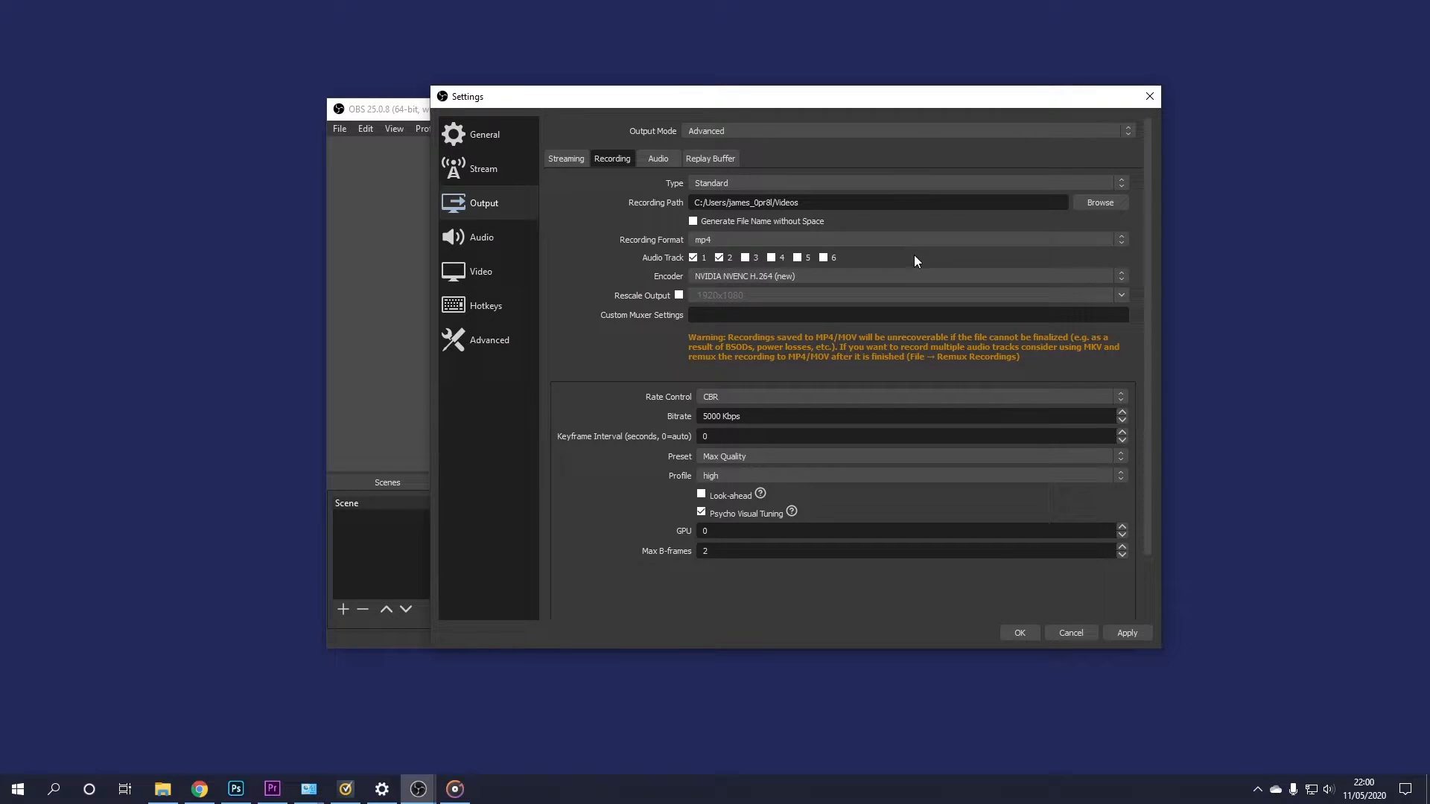
# Confirm mp4 stays selected and review the recording encoder choices
pyautogui.click(902, 238)
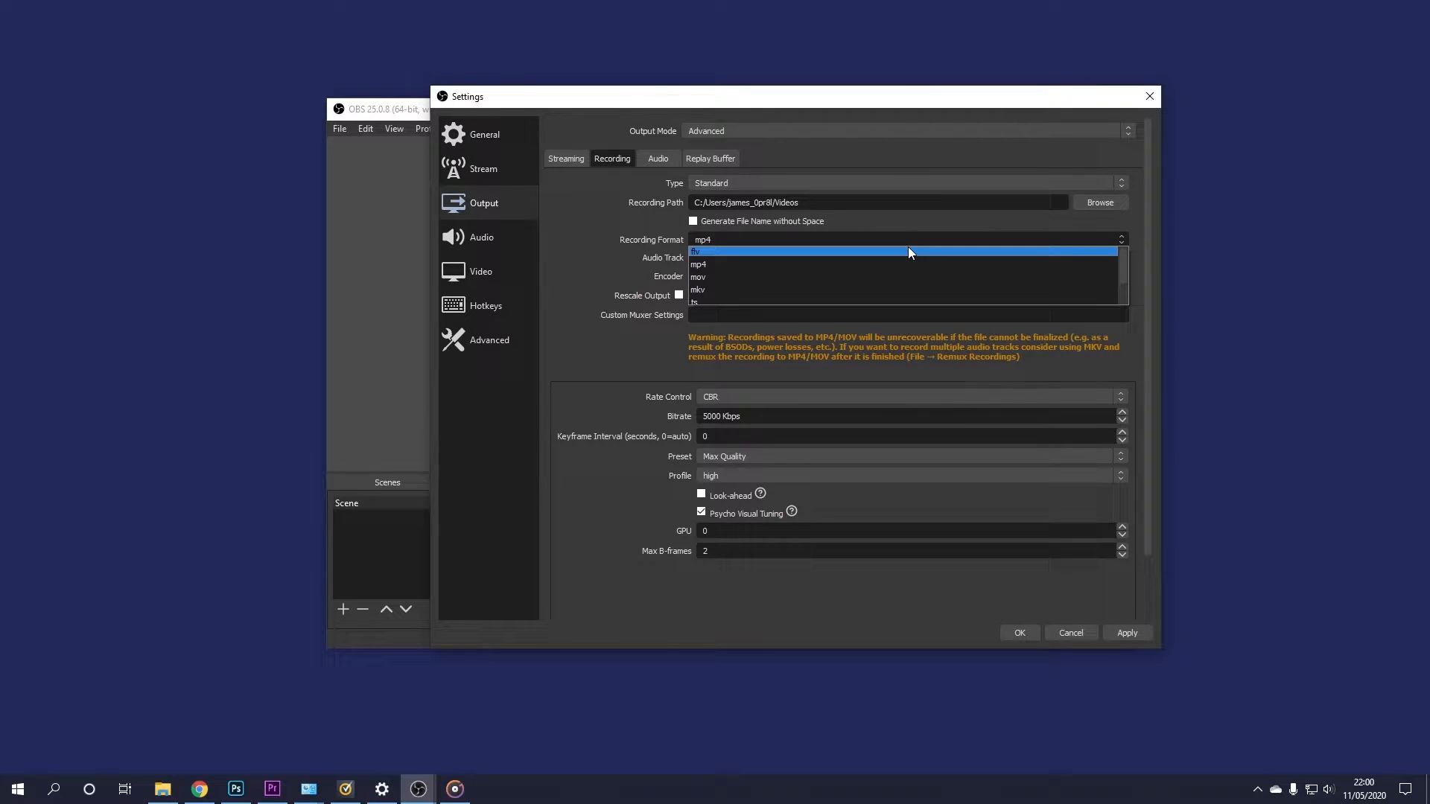
pyautogui.click(698, 265)
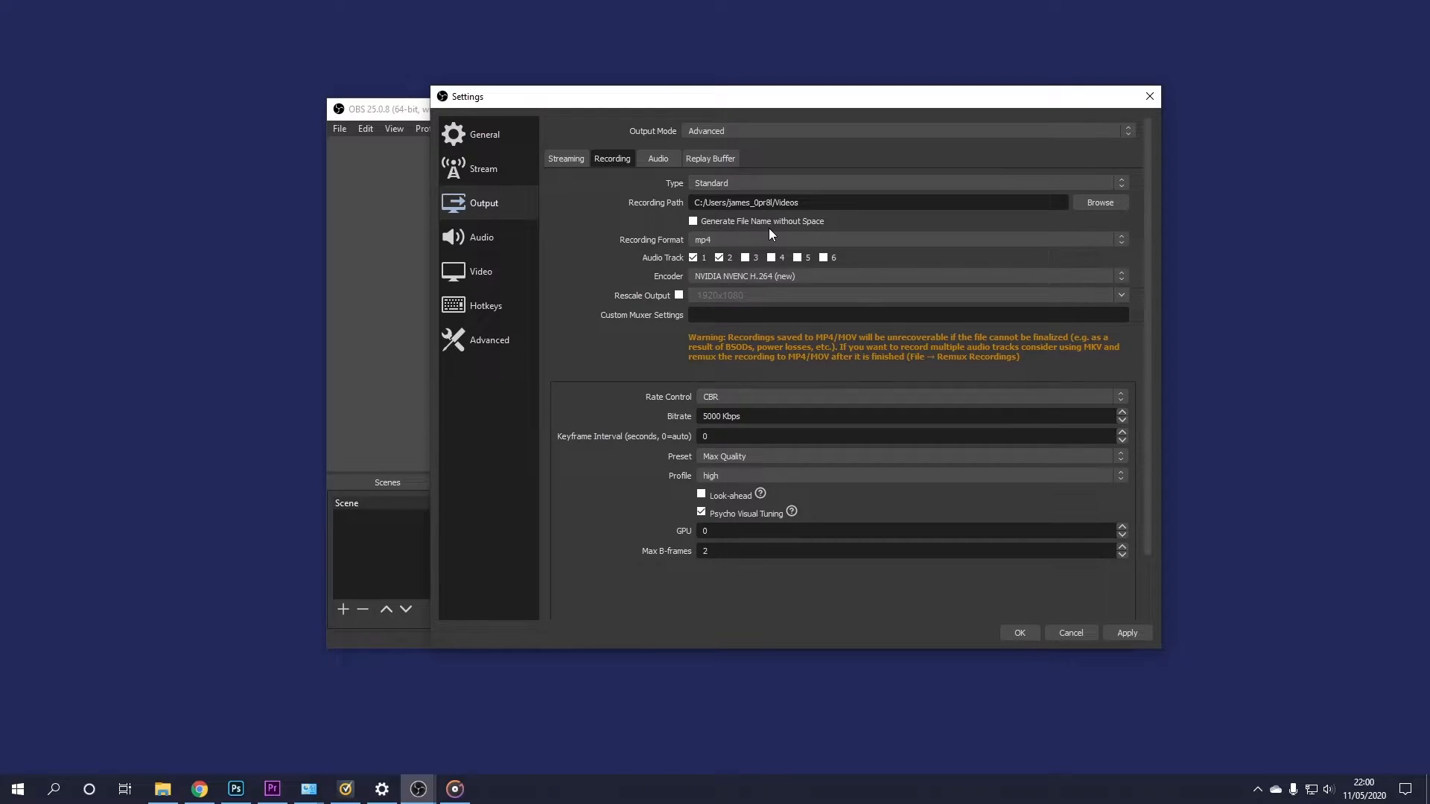
pyautogui.moveTo(652, 271)
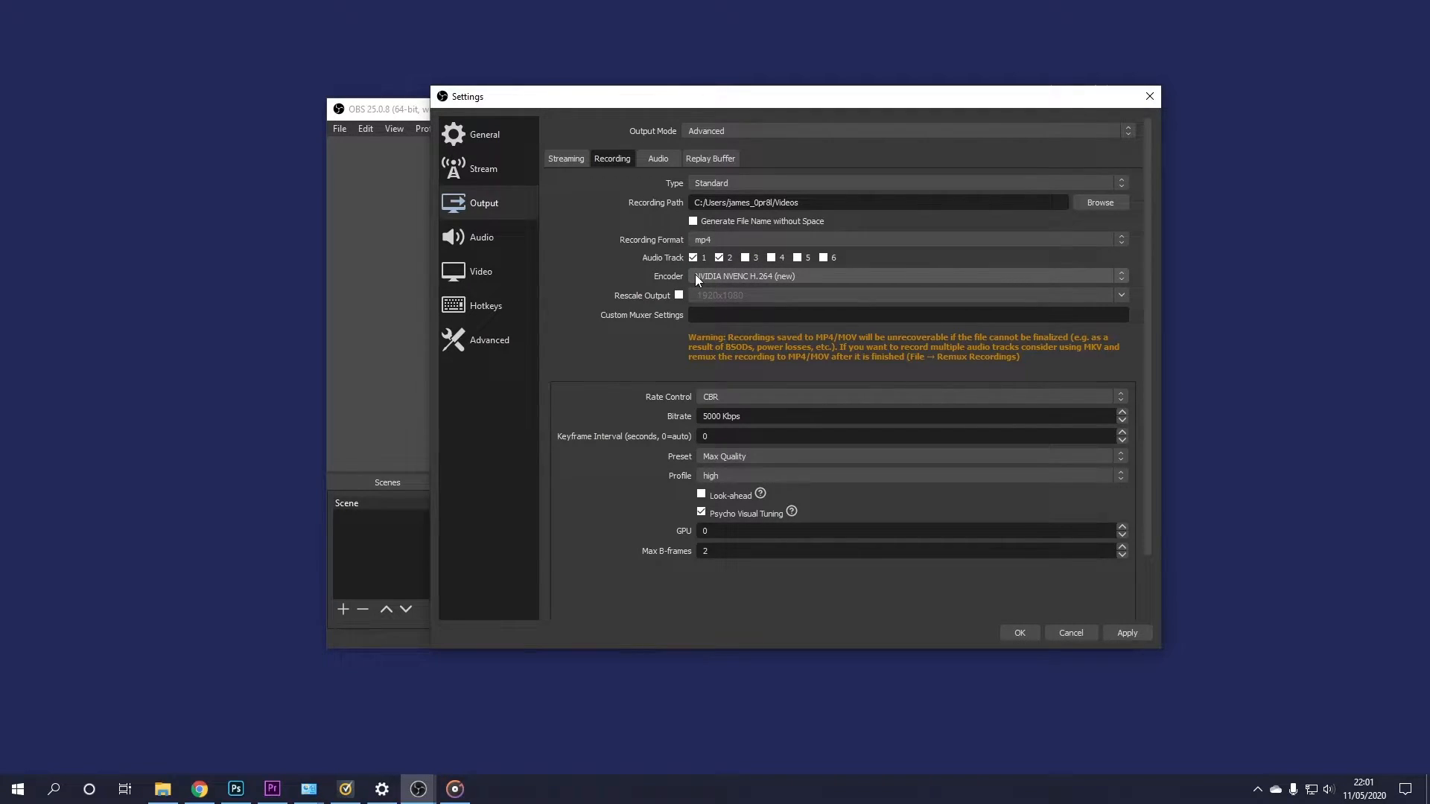
pyautogui.click(907, 277)
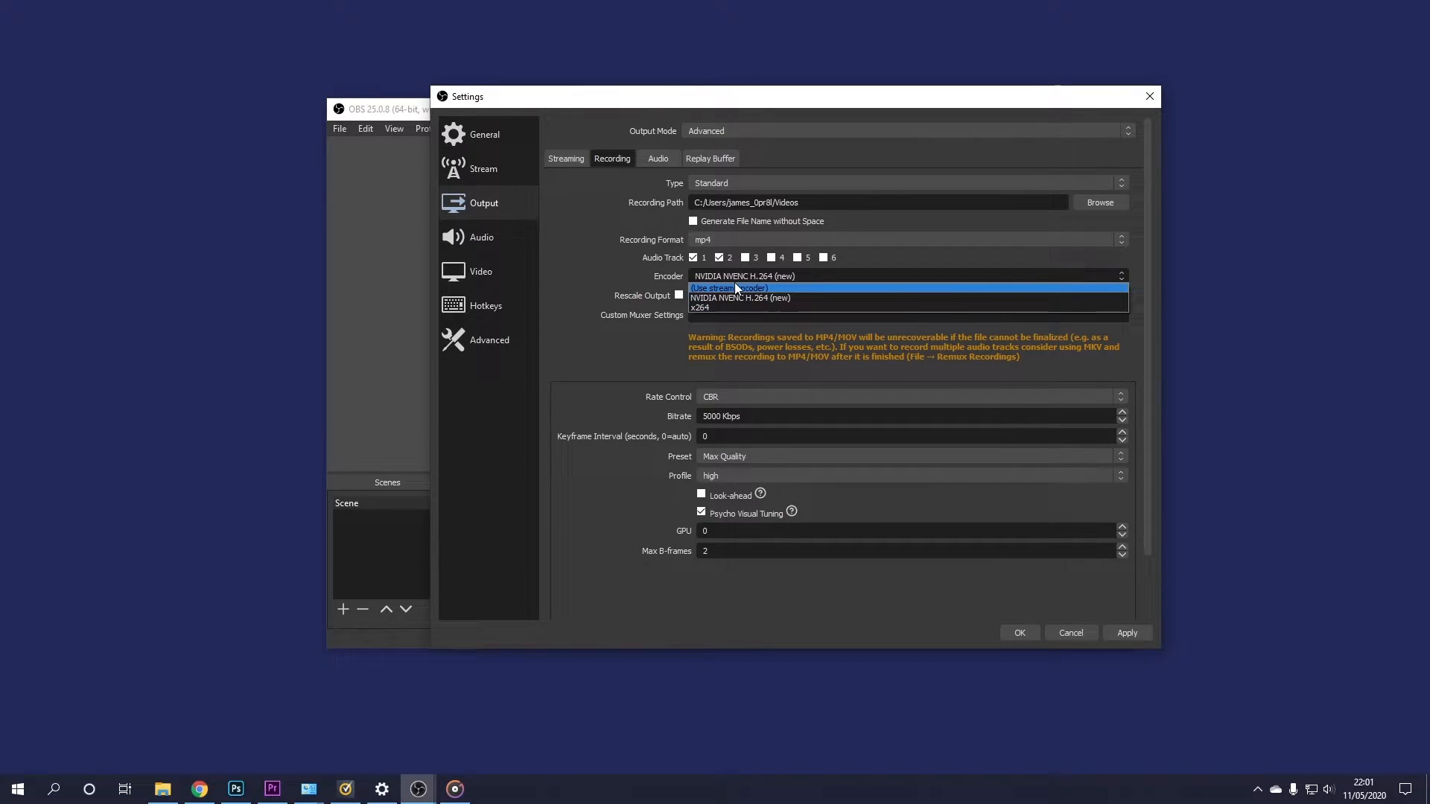
# Set the recording encoder to x264 with CBR bitrate 5000 Kbps
pyautogui.click(700, 306)
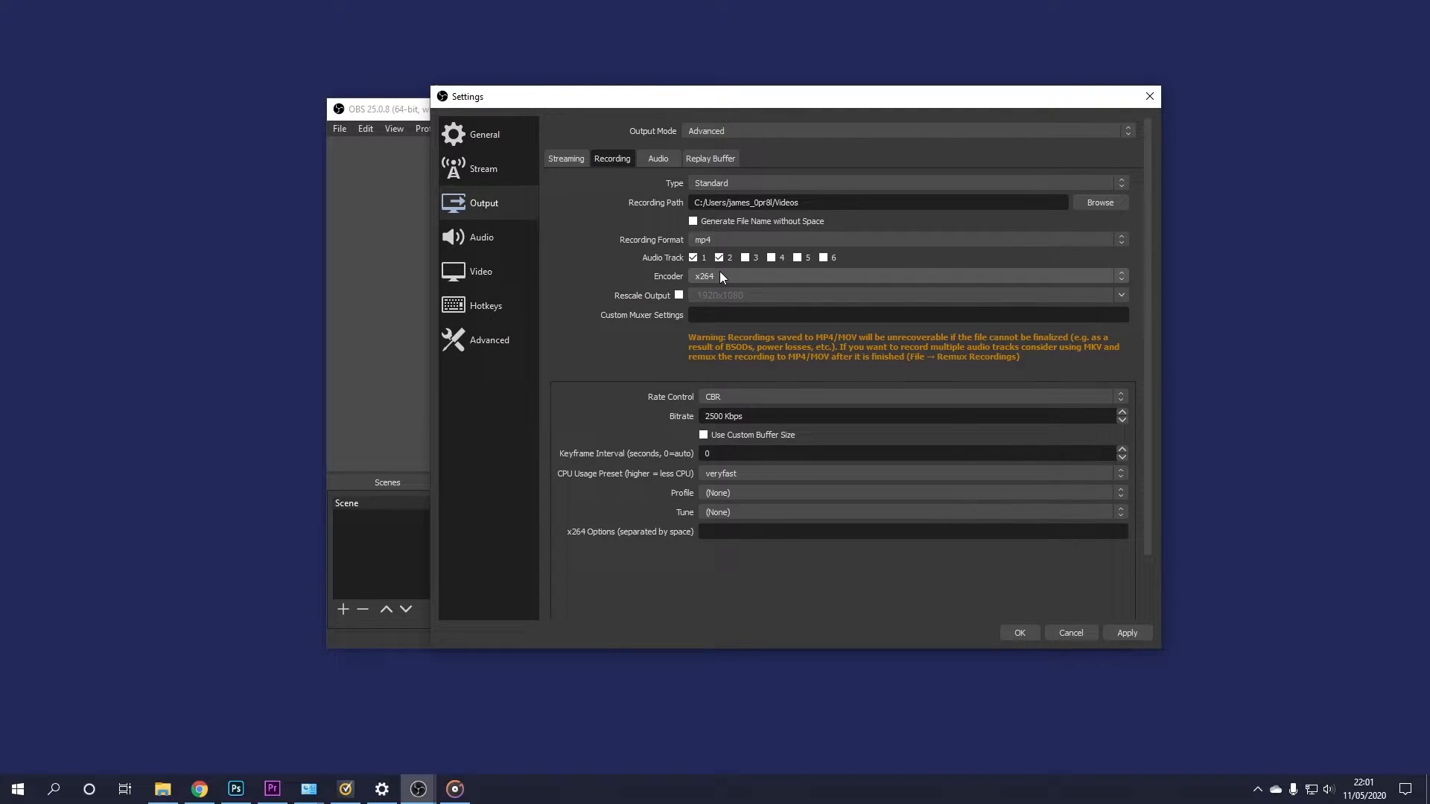
pyautogui.click(911, 277)
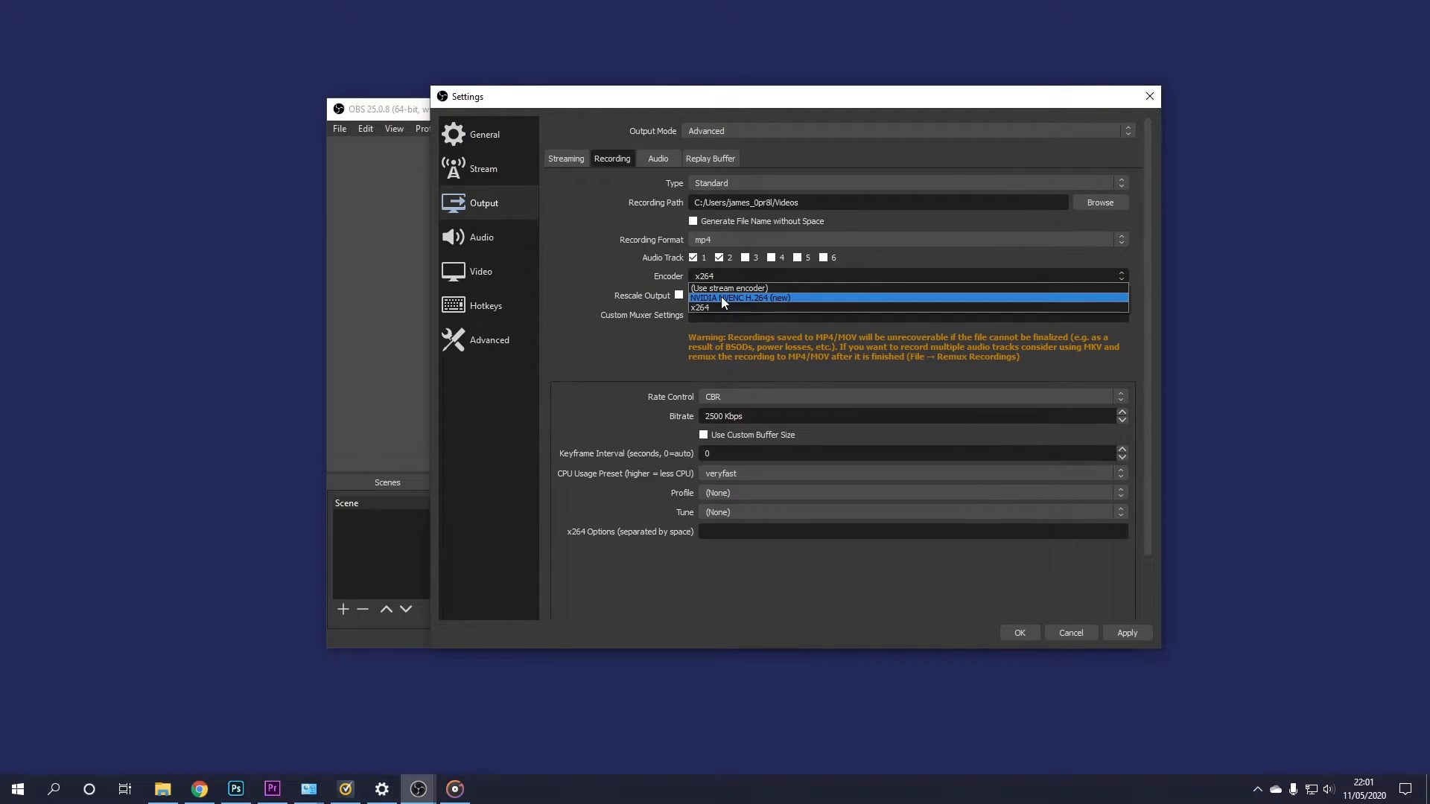
pyautogui.click(721, 307)
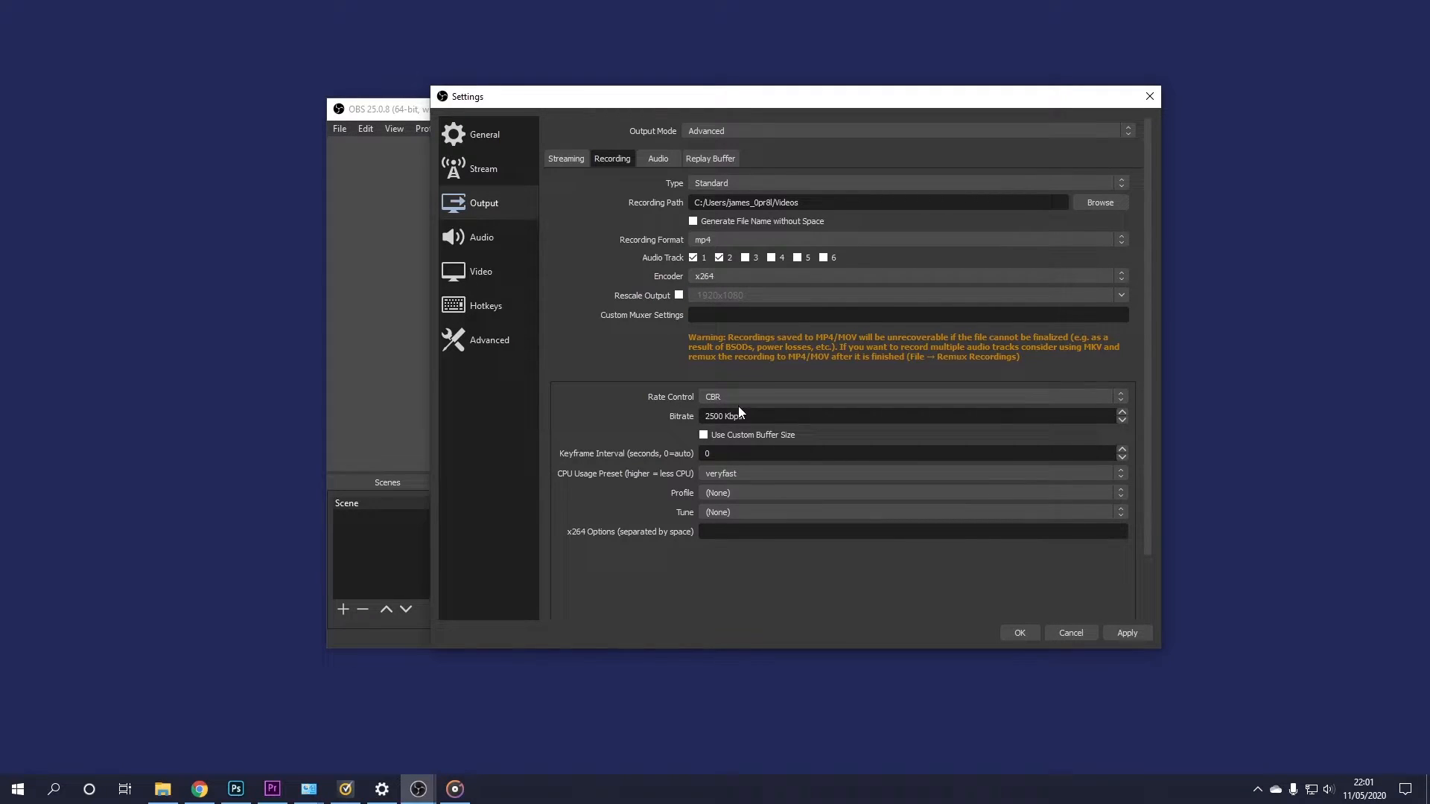
pyautogui.write('5')
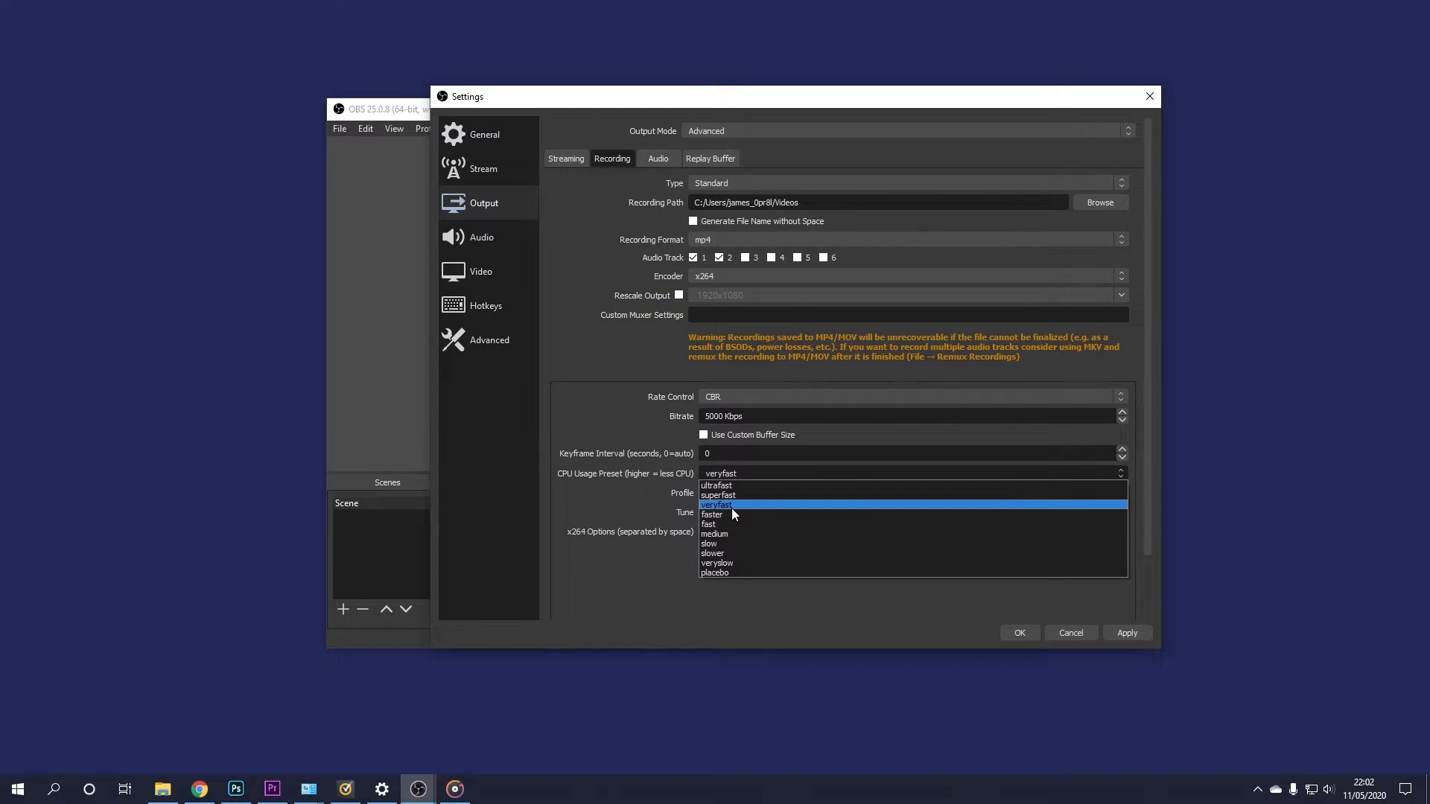
# Keep the veryfast preset, set profile high, then apply and save the settings
pyautogui.click(718, 503)
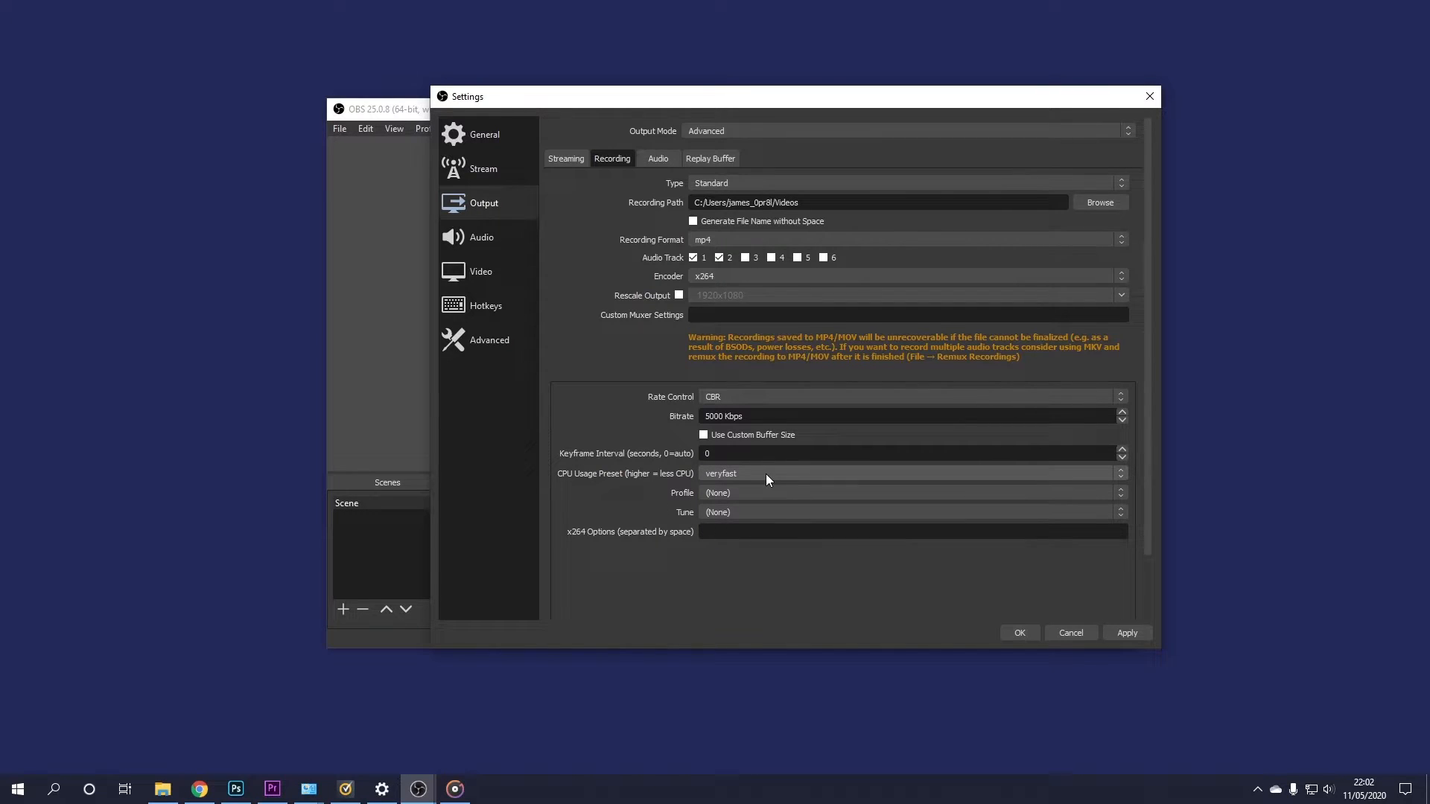
pyautogui.moveTo(740, 497)
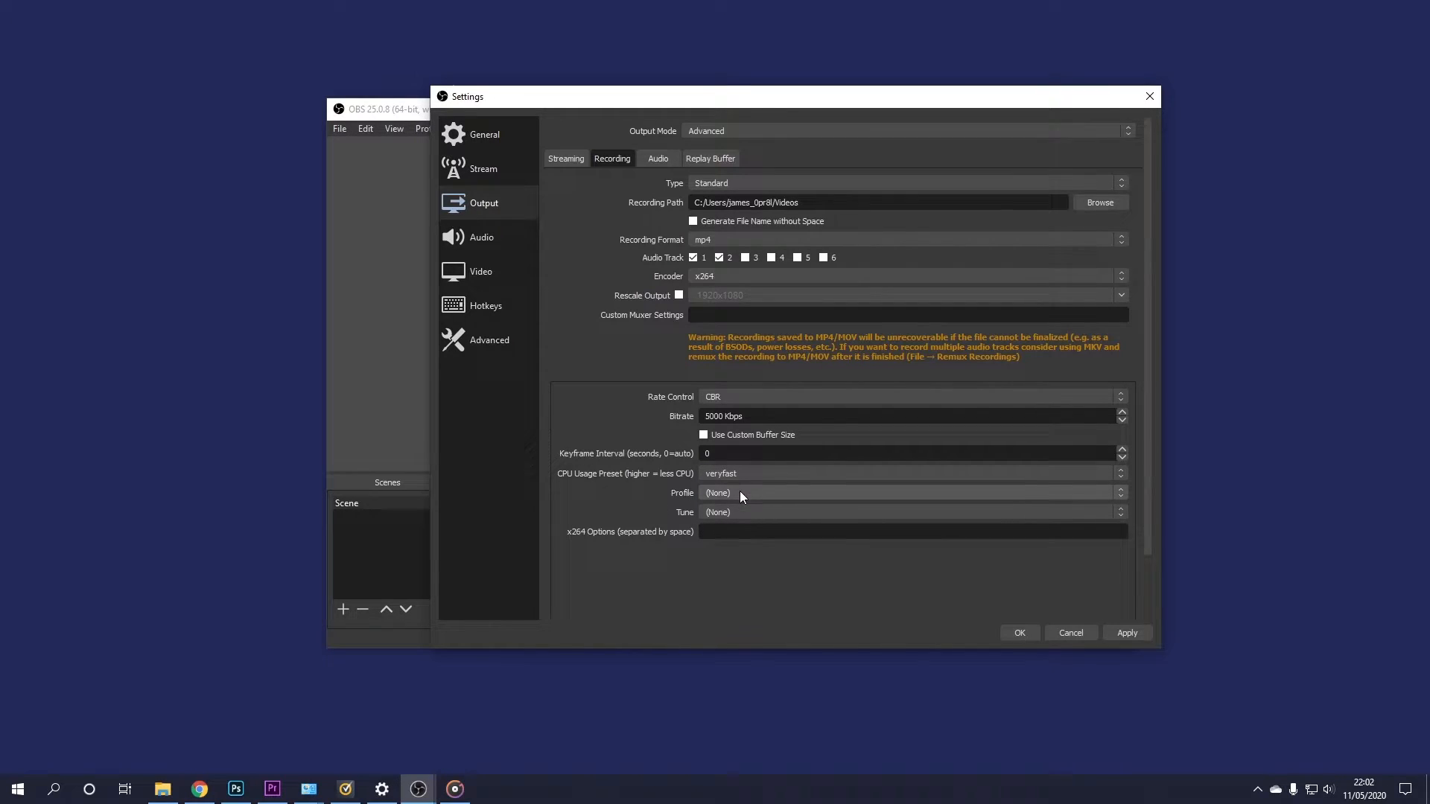
pyautogui.click(911, 493)
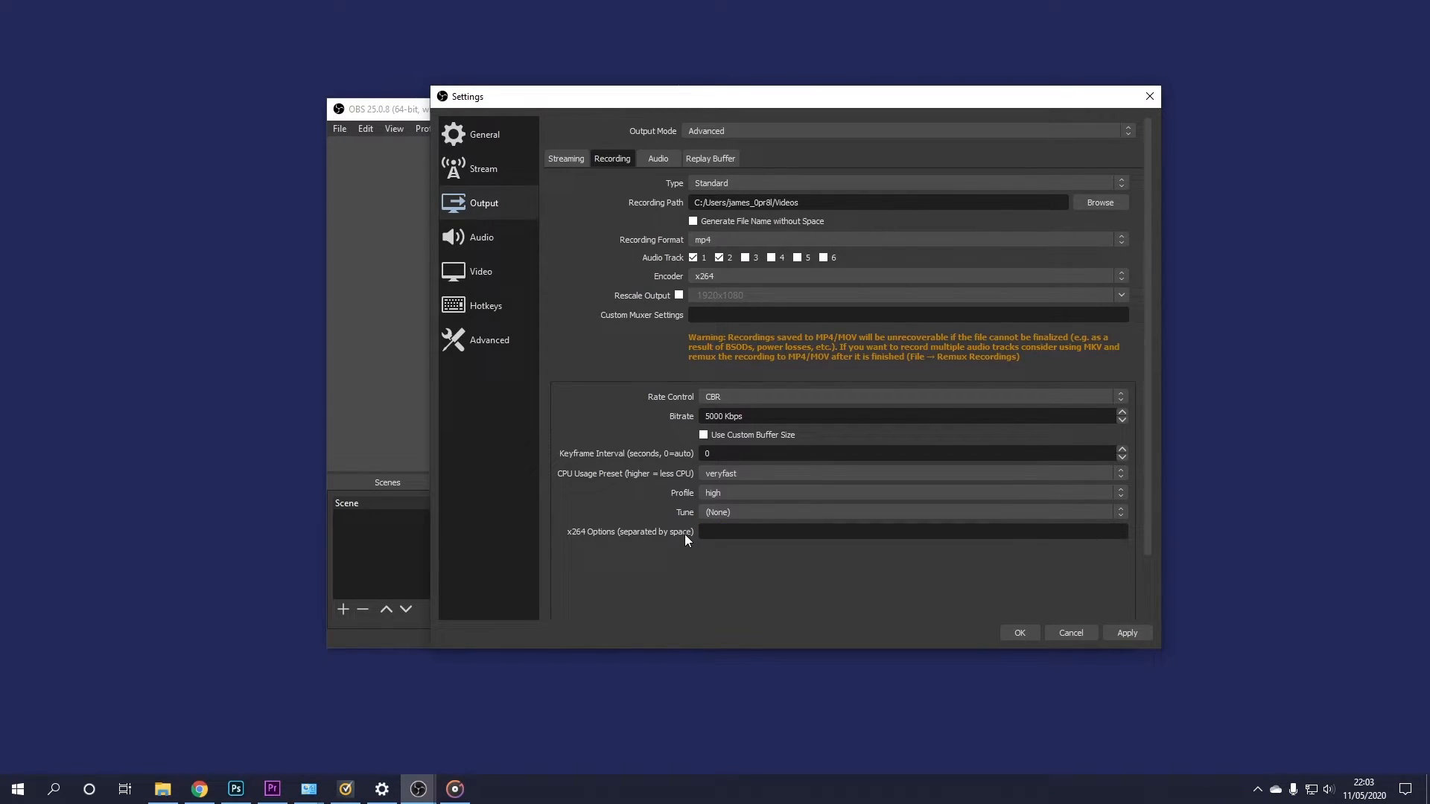
pyautogui.moveTo(931, 612)
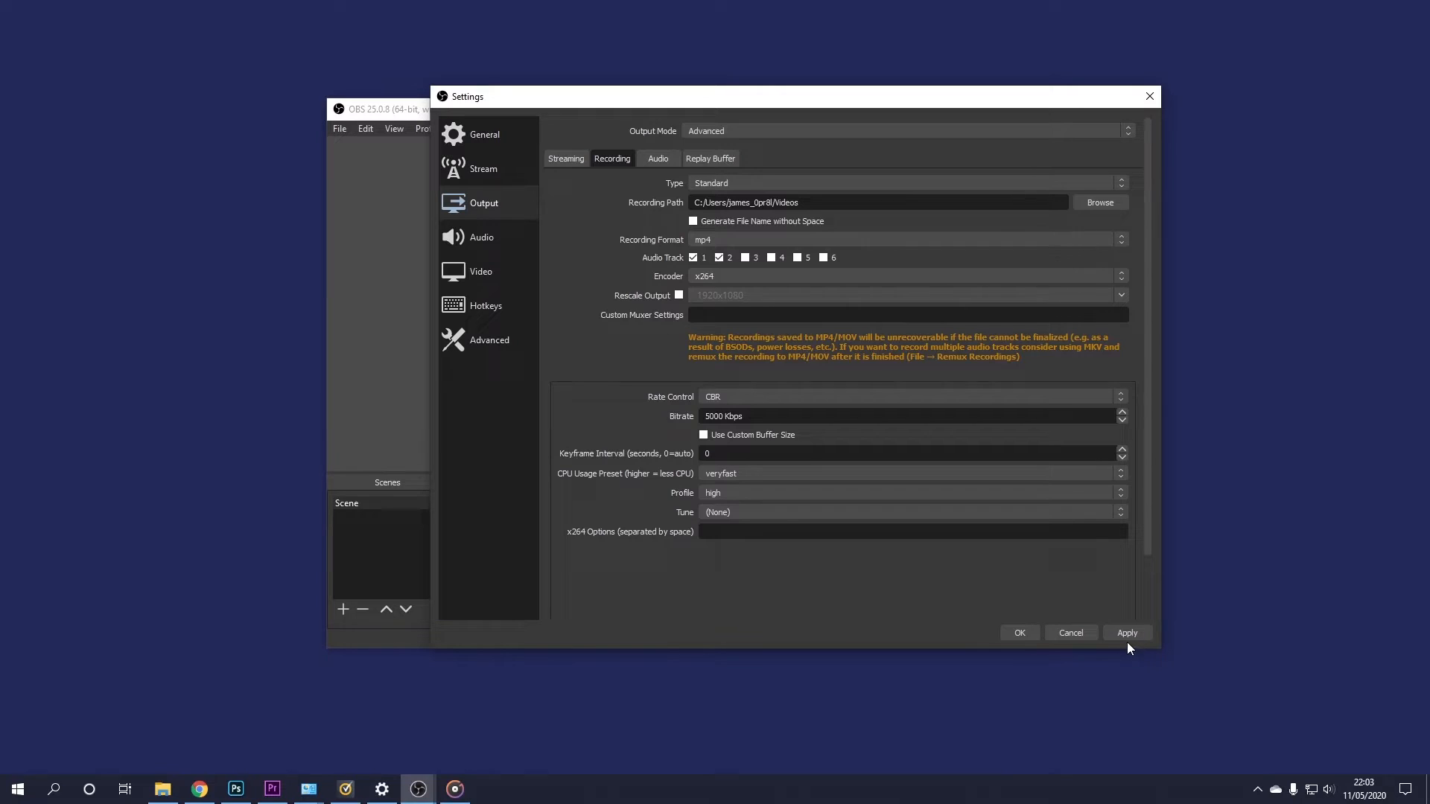
pyautogui.click(1126, 633)
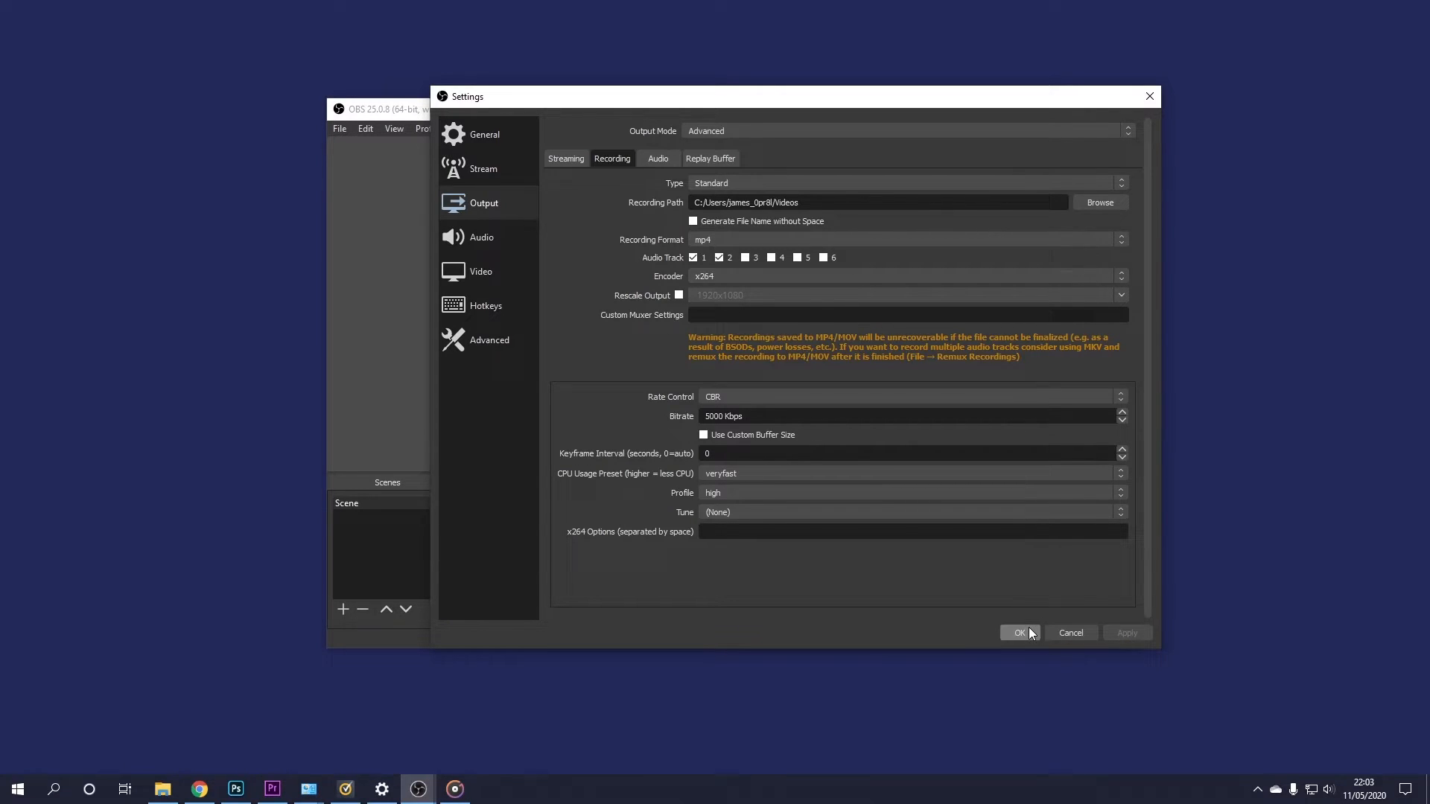
pyautogui.click(1018, 631)
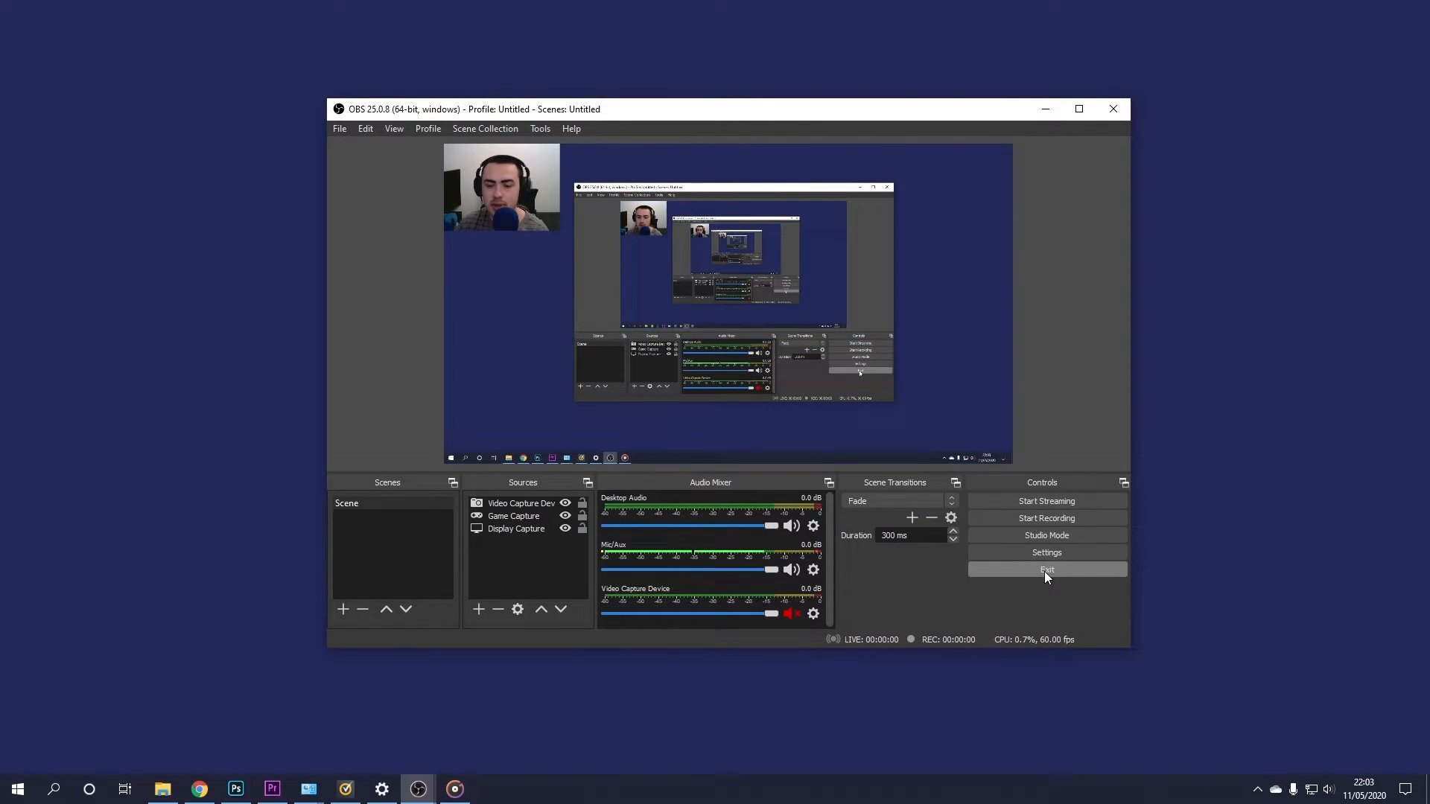
# Configure NVIDIA NVENC H.264 recording at CBR 5000 Kbps with Max Quality preset and save
pyautogui.click(1045, 553)
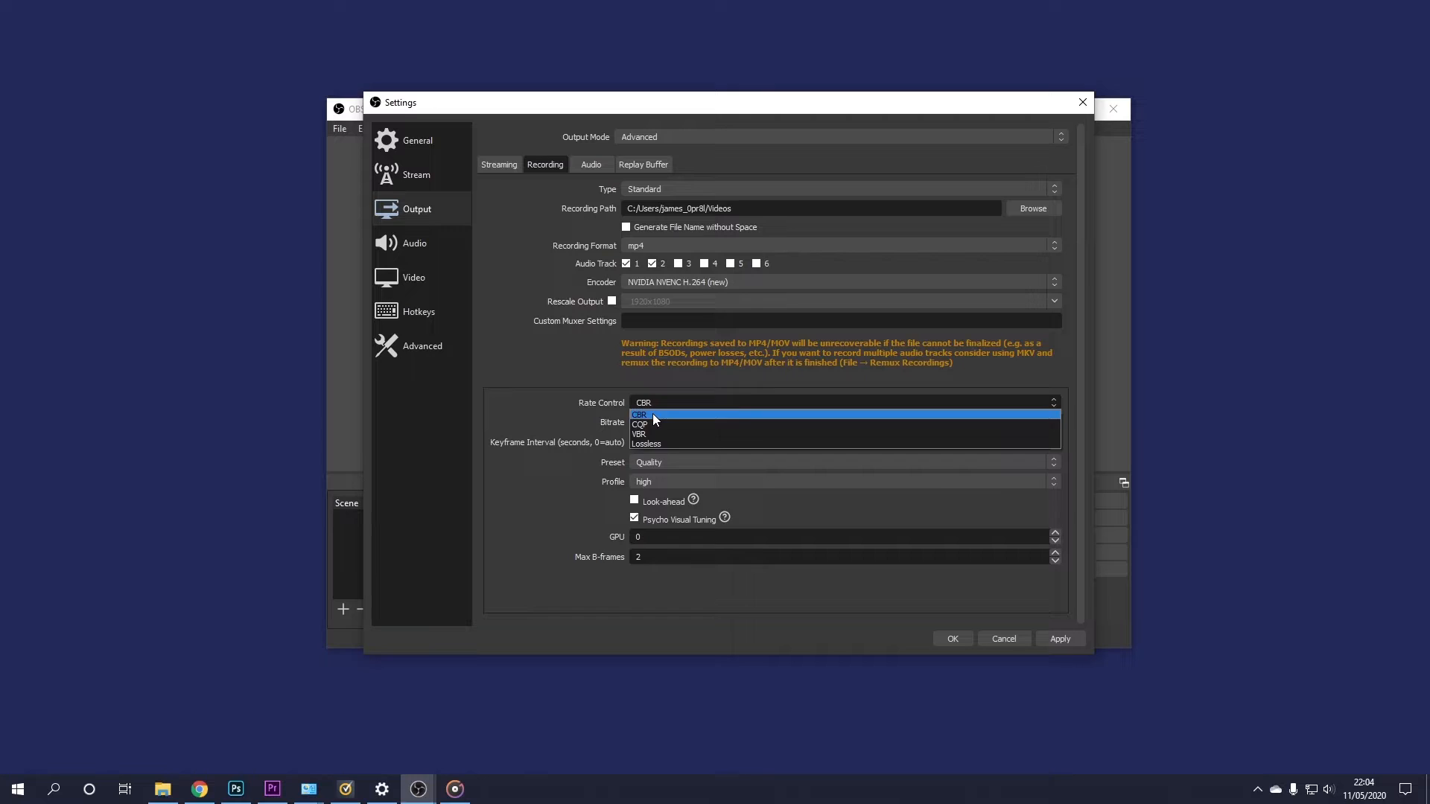
pyautogui.click(638, 416)
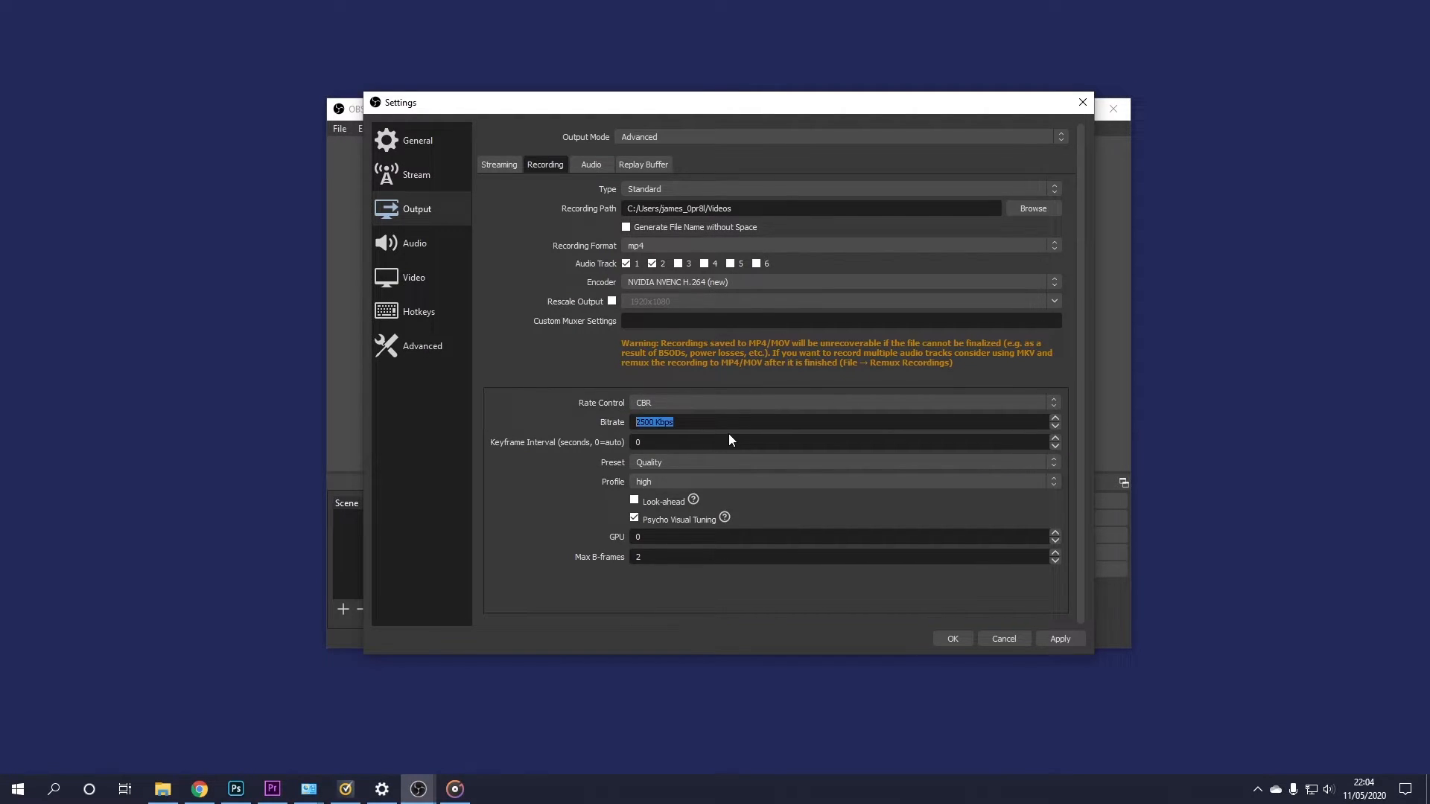
pyautogui.write('5')
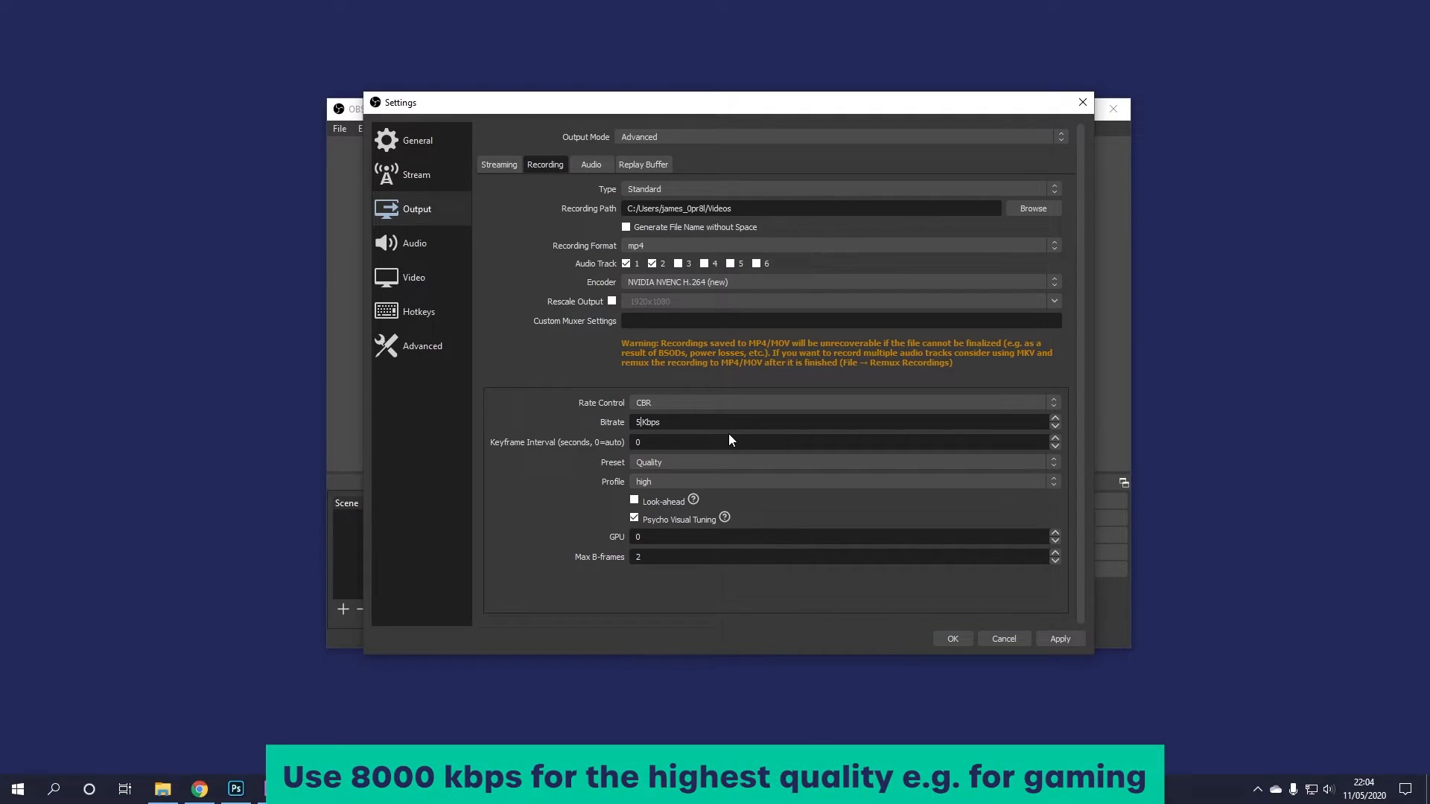
pyautogui.write('000')
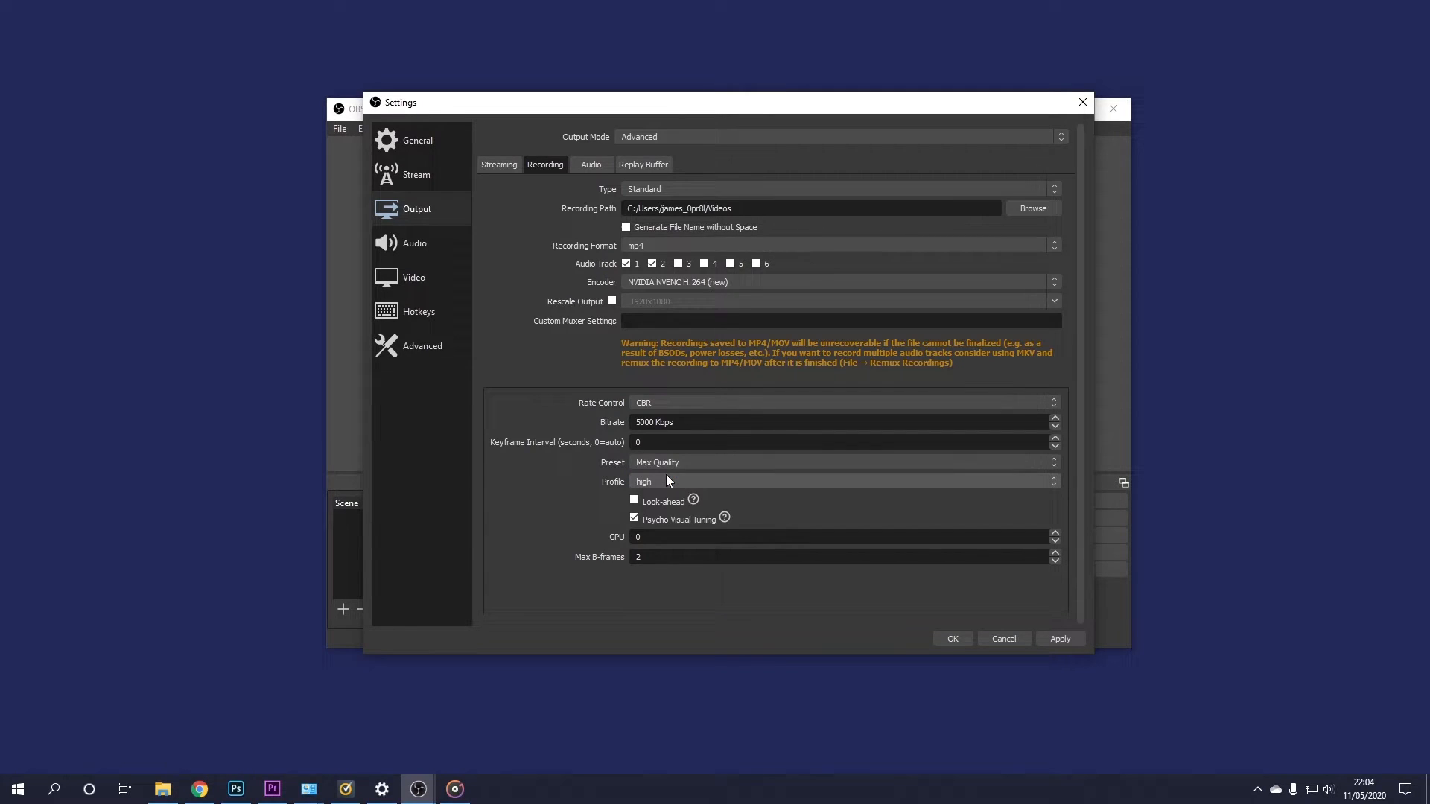
pyautogui.moveTo(680, 480)
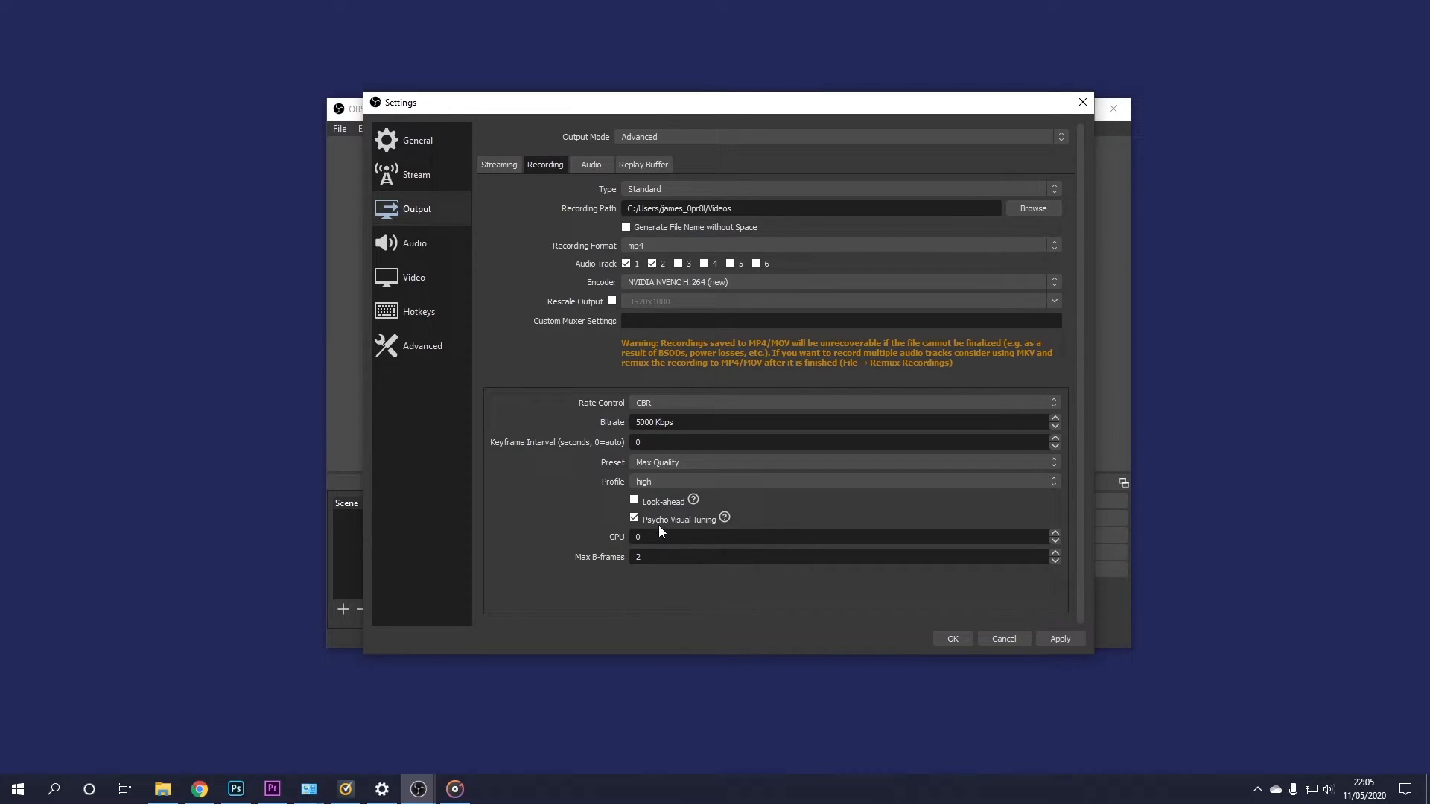
pyautogui.moveTo(774, 514)
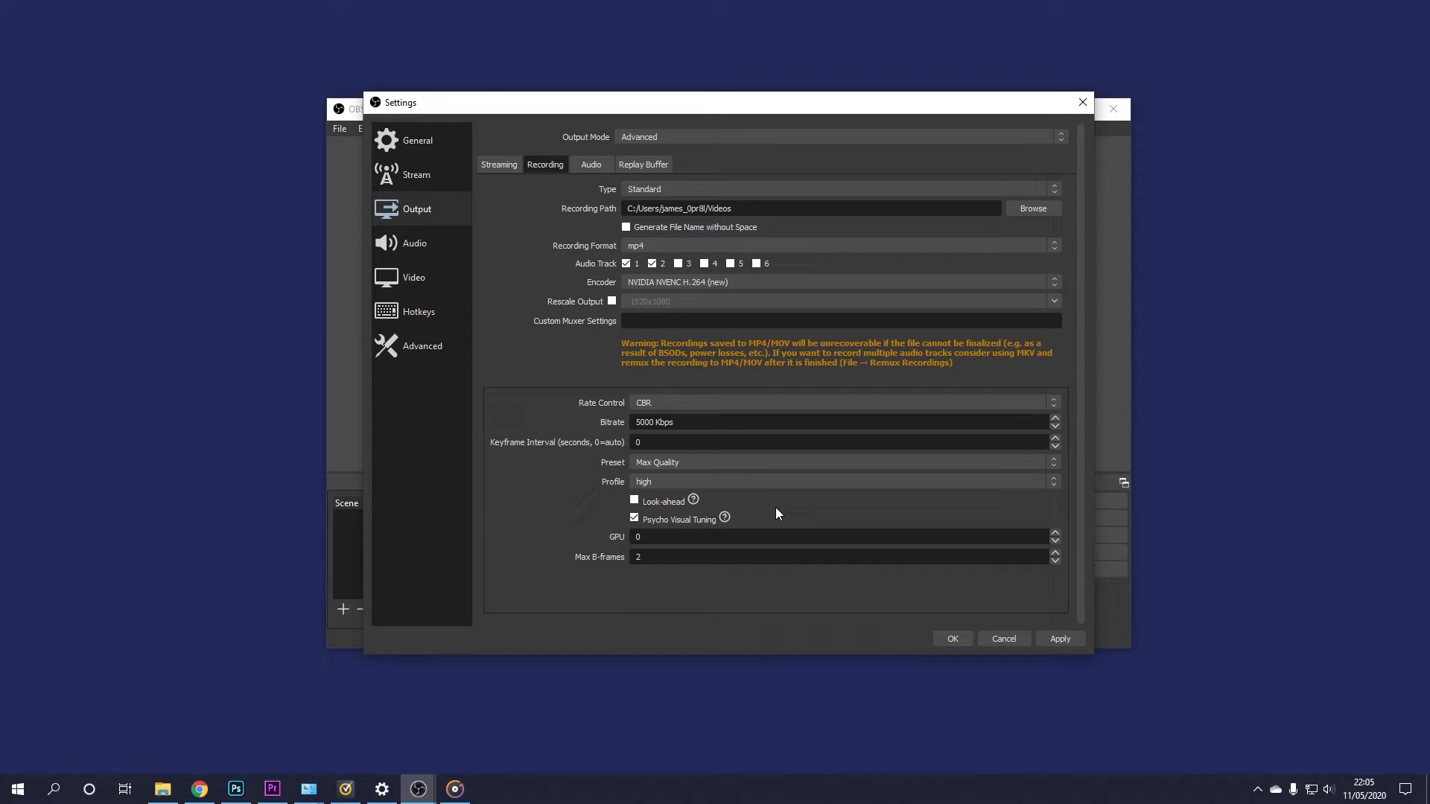
pyautogui.moveTo(724, 519)
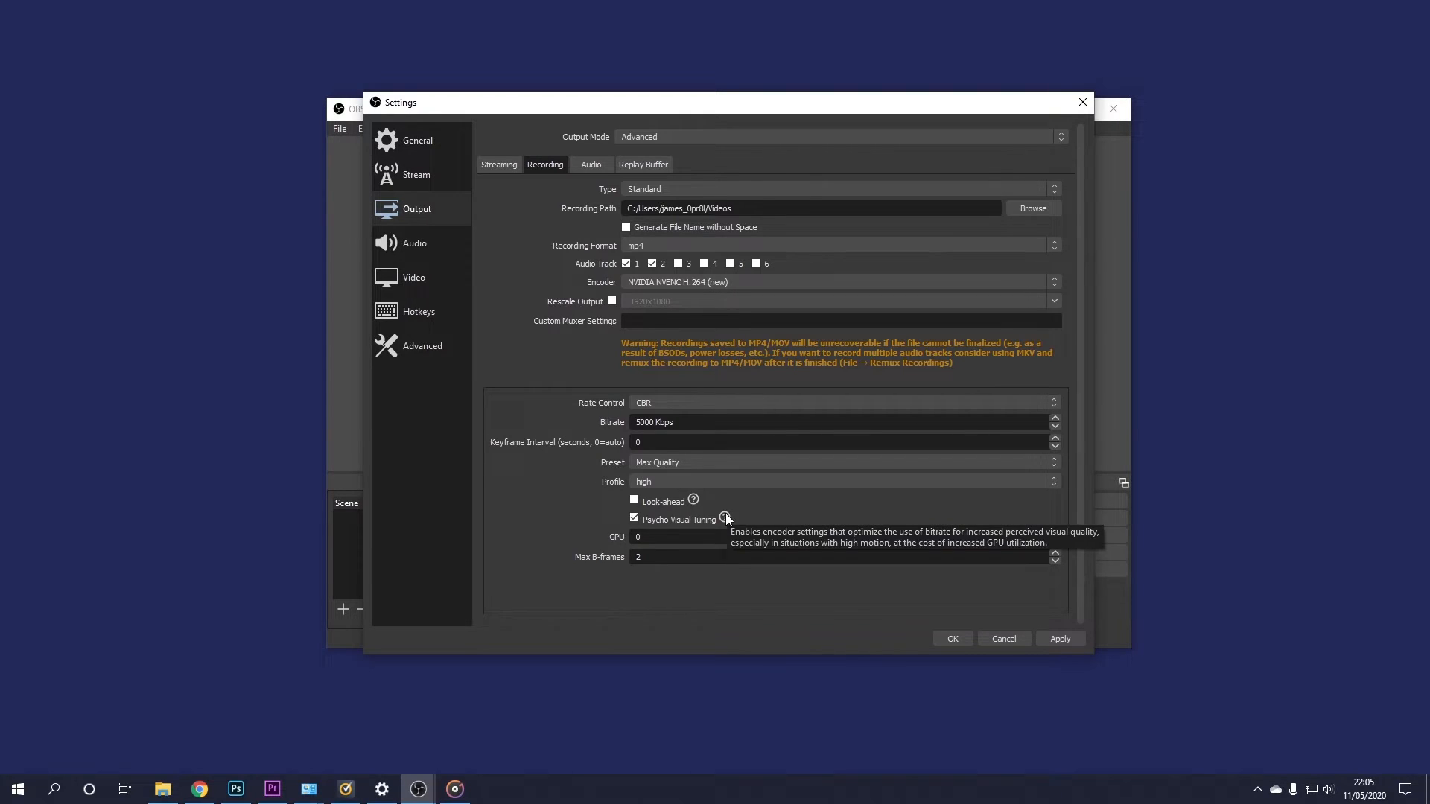
pyautogui.moveTo(735, 512)
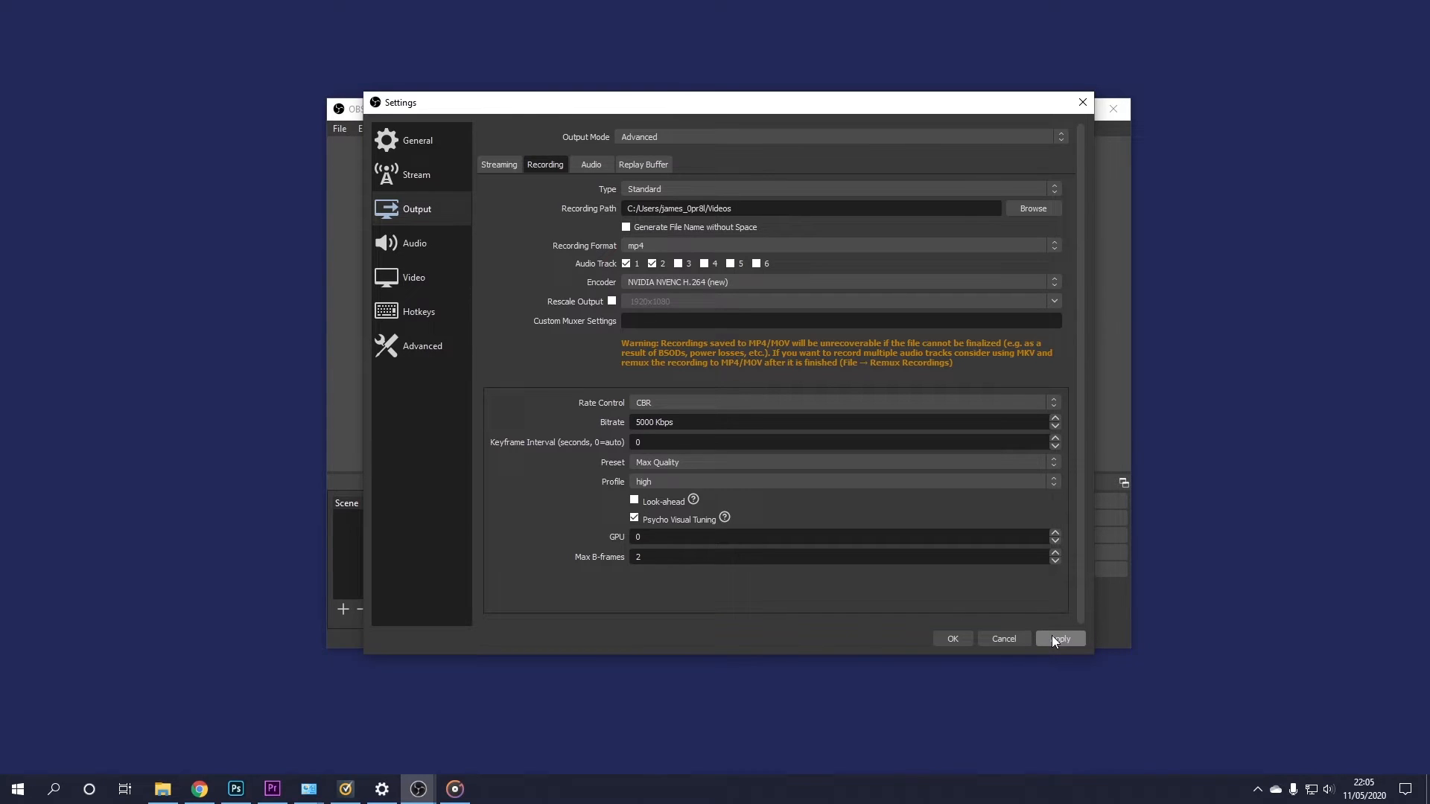
pyautogui.click(951, 639)
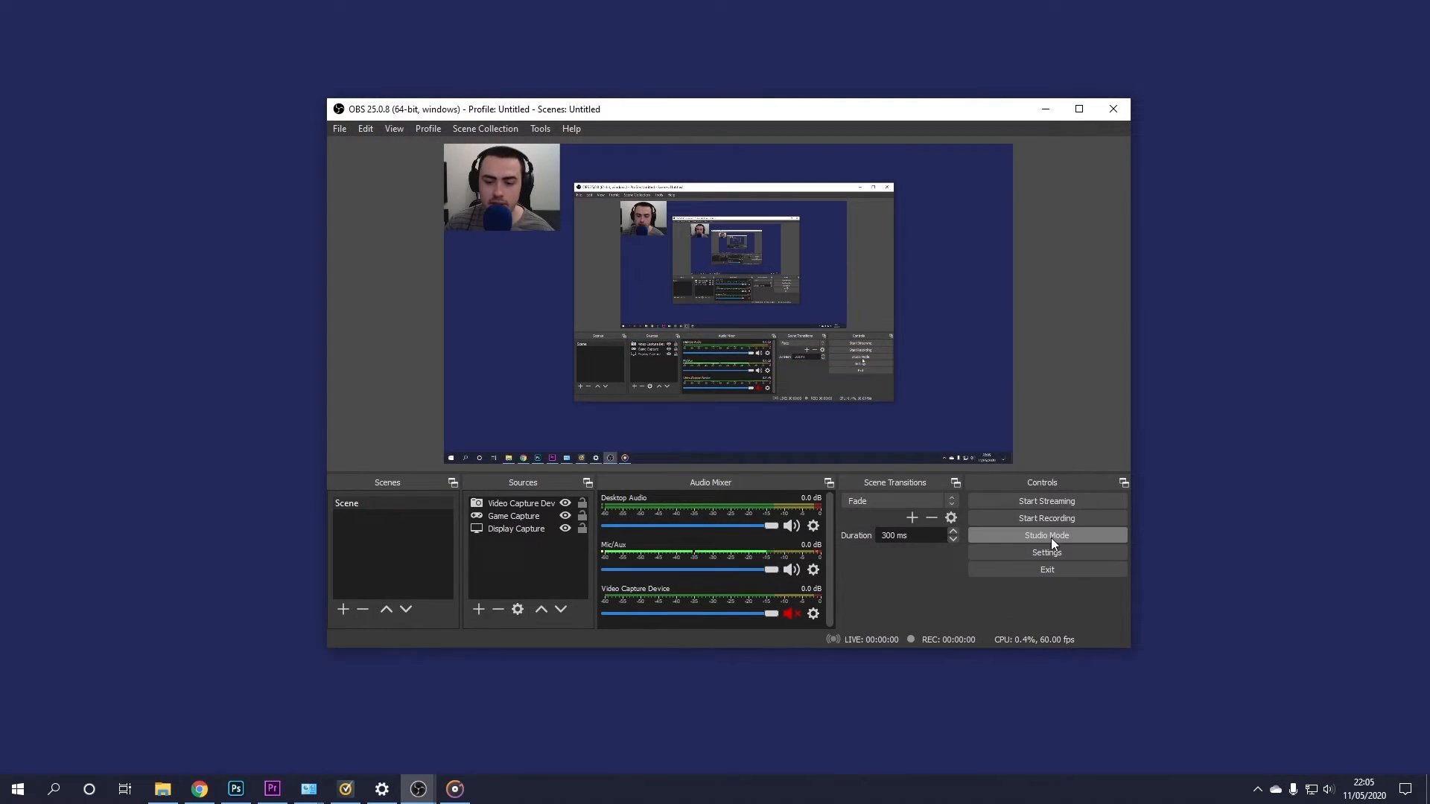
# Stop the test recording and select the two newest clips in the OBS 2 folder
pyautogui.click(1045, 519)
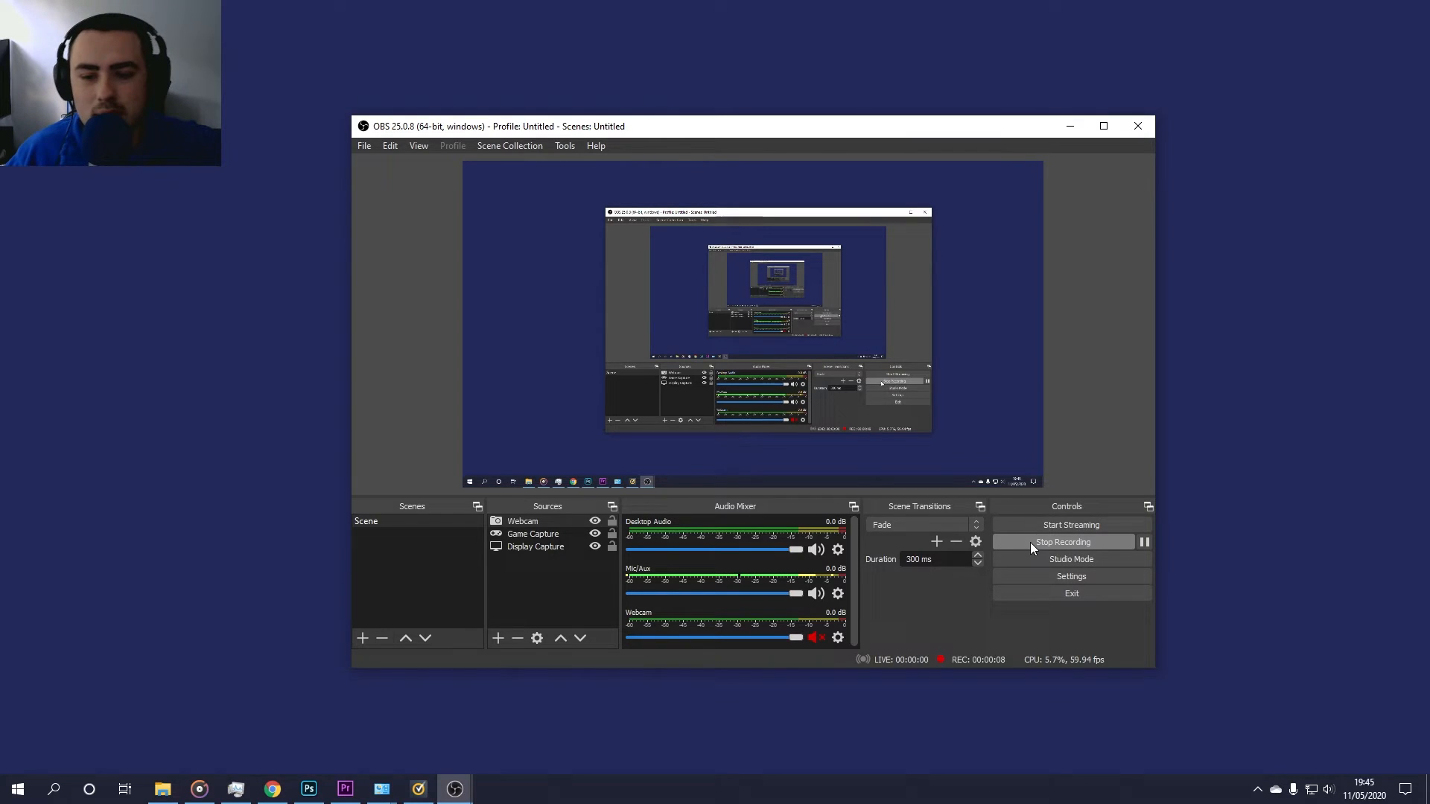
pyautogui.click(1071, 542)
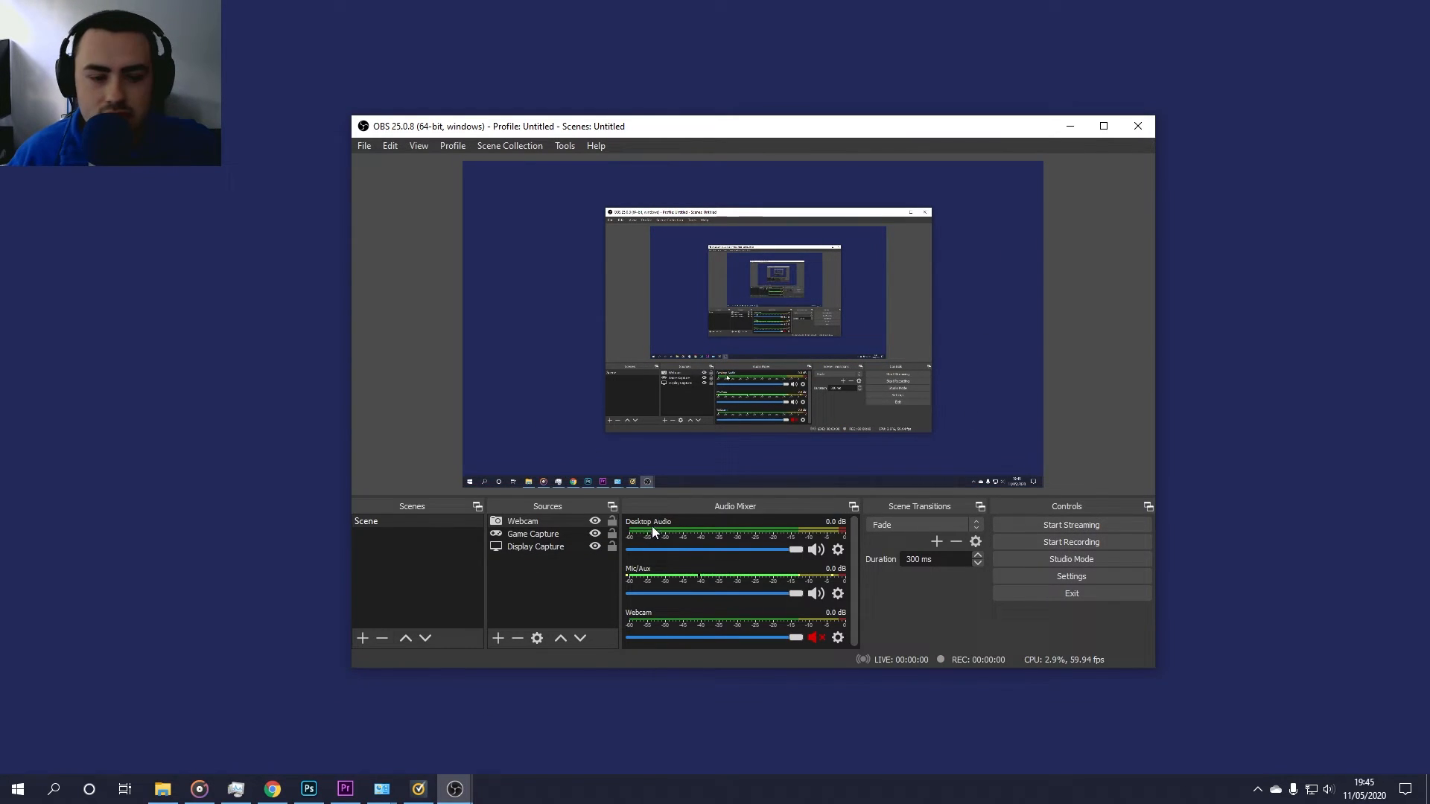
pyautogui.click(163, 789)
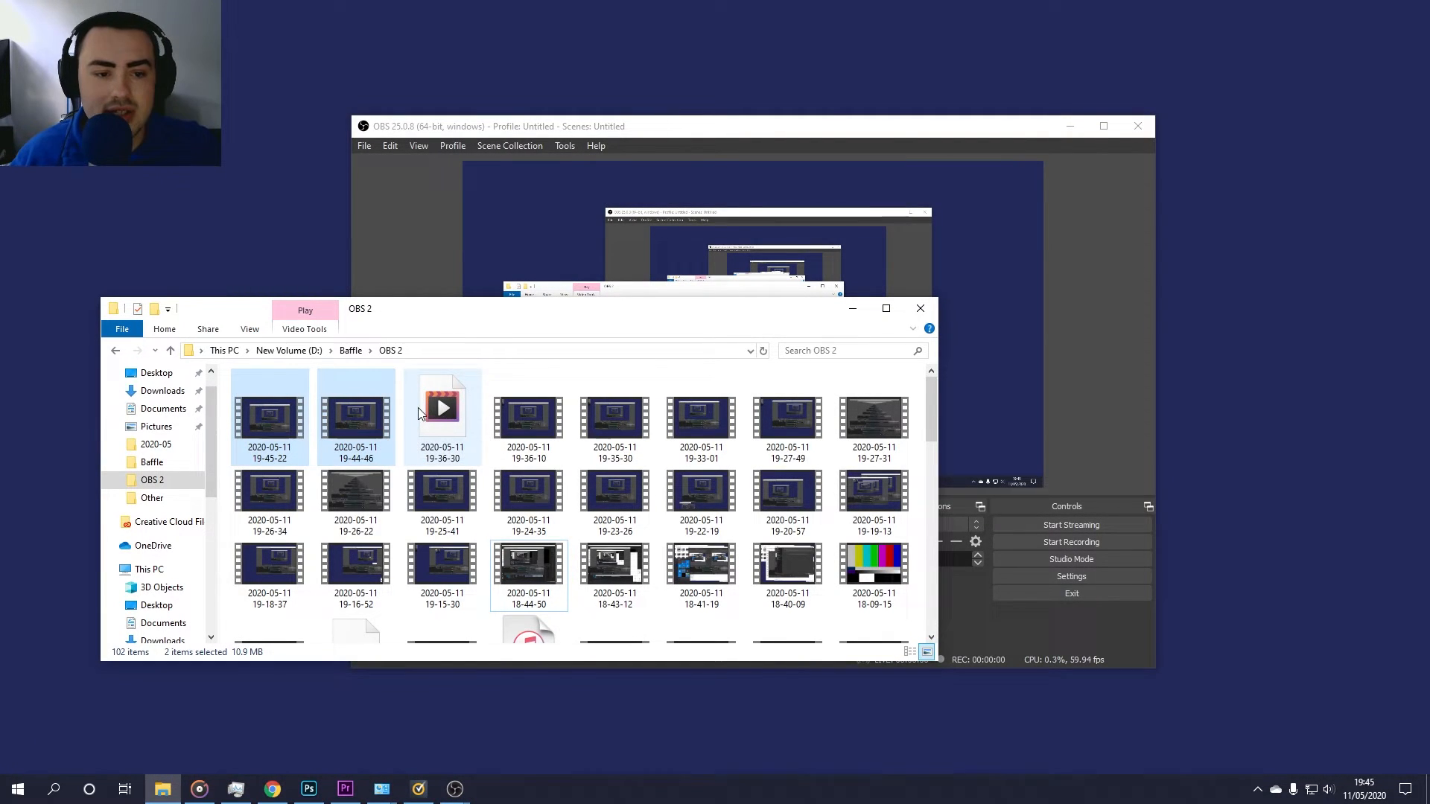
pyautogui.click(356, 420)
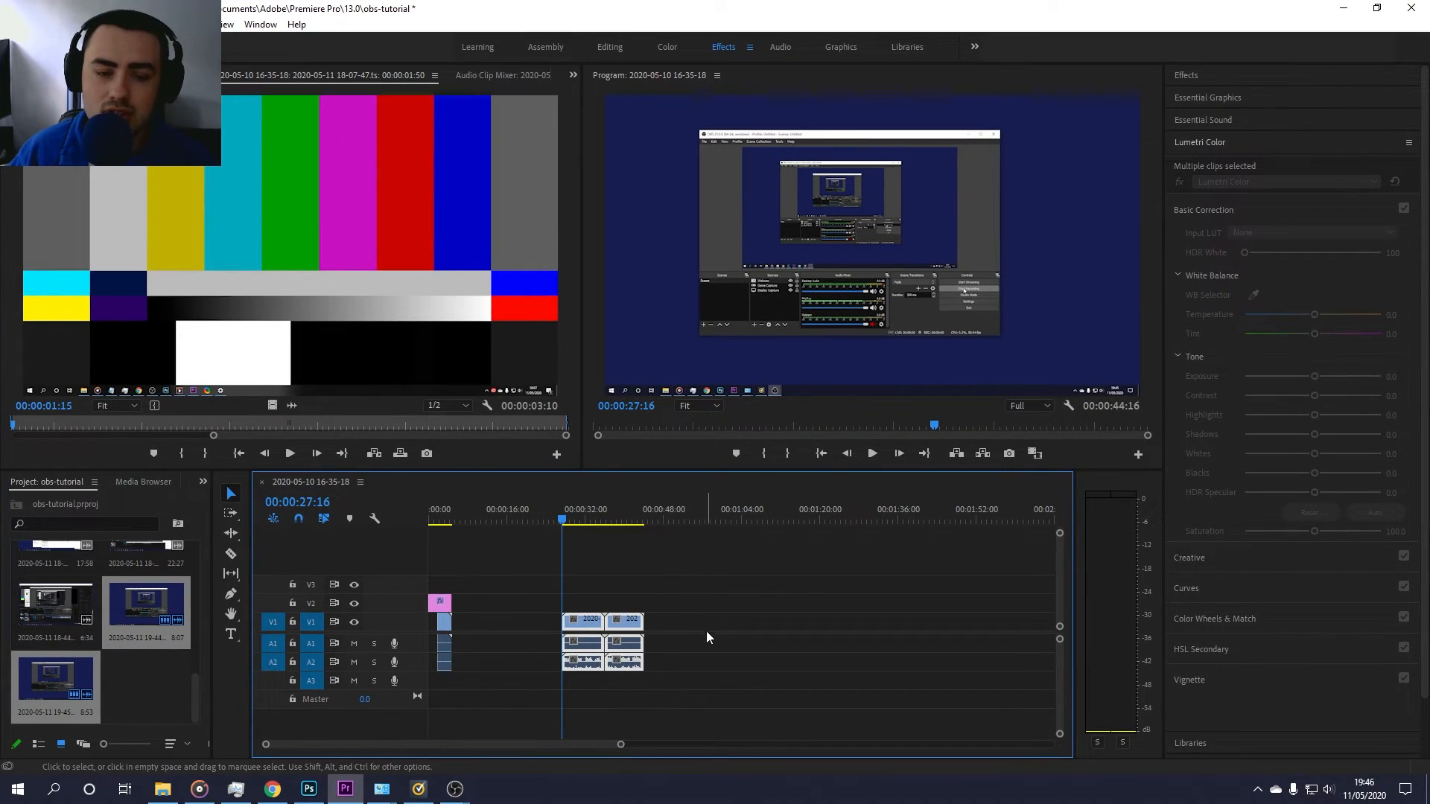
pyautogui.click(223, 24)
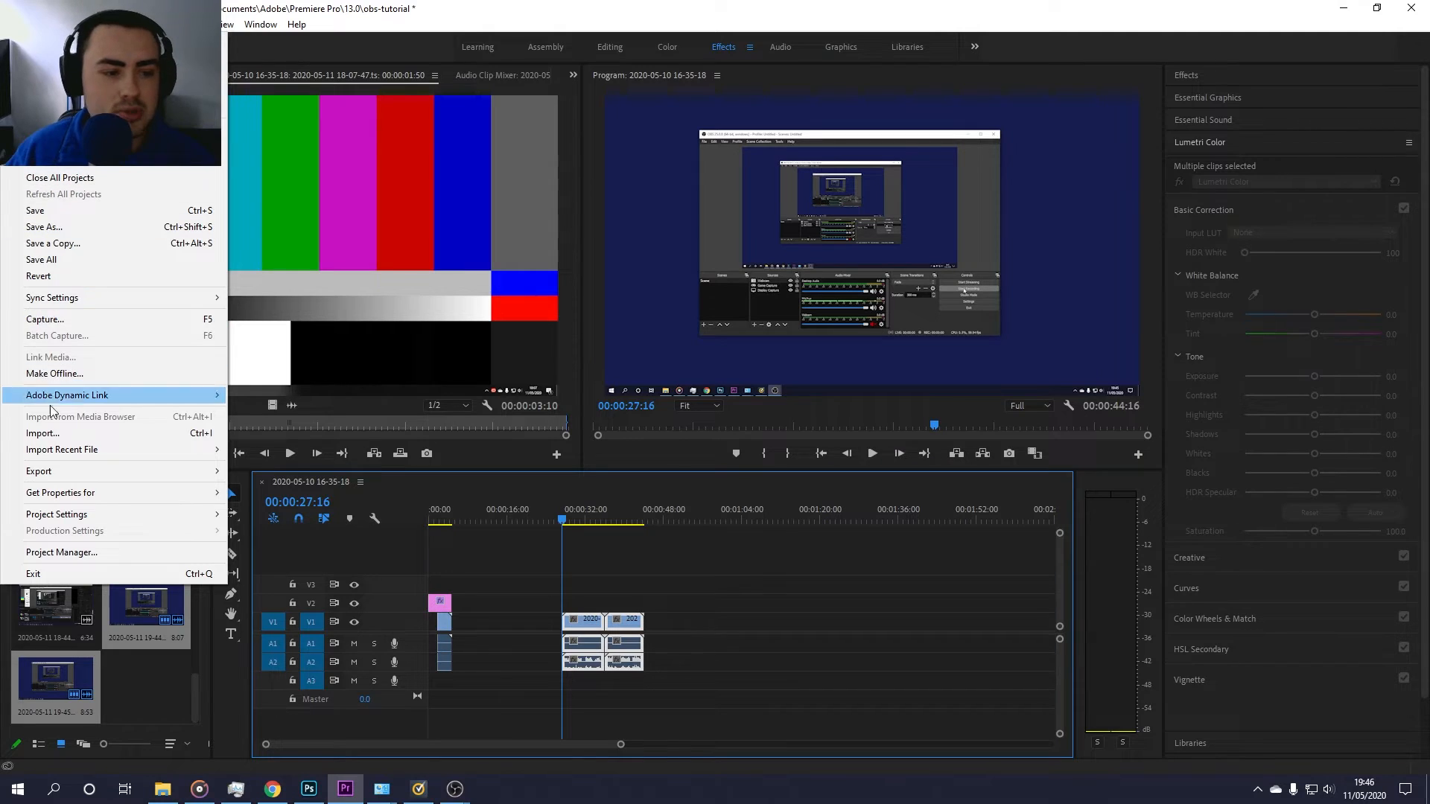
pyautogui.click(42, 433)
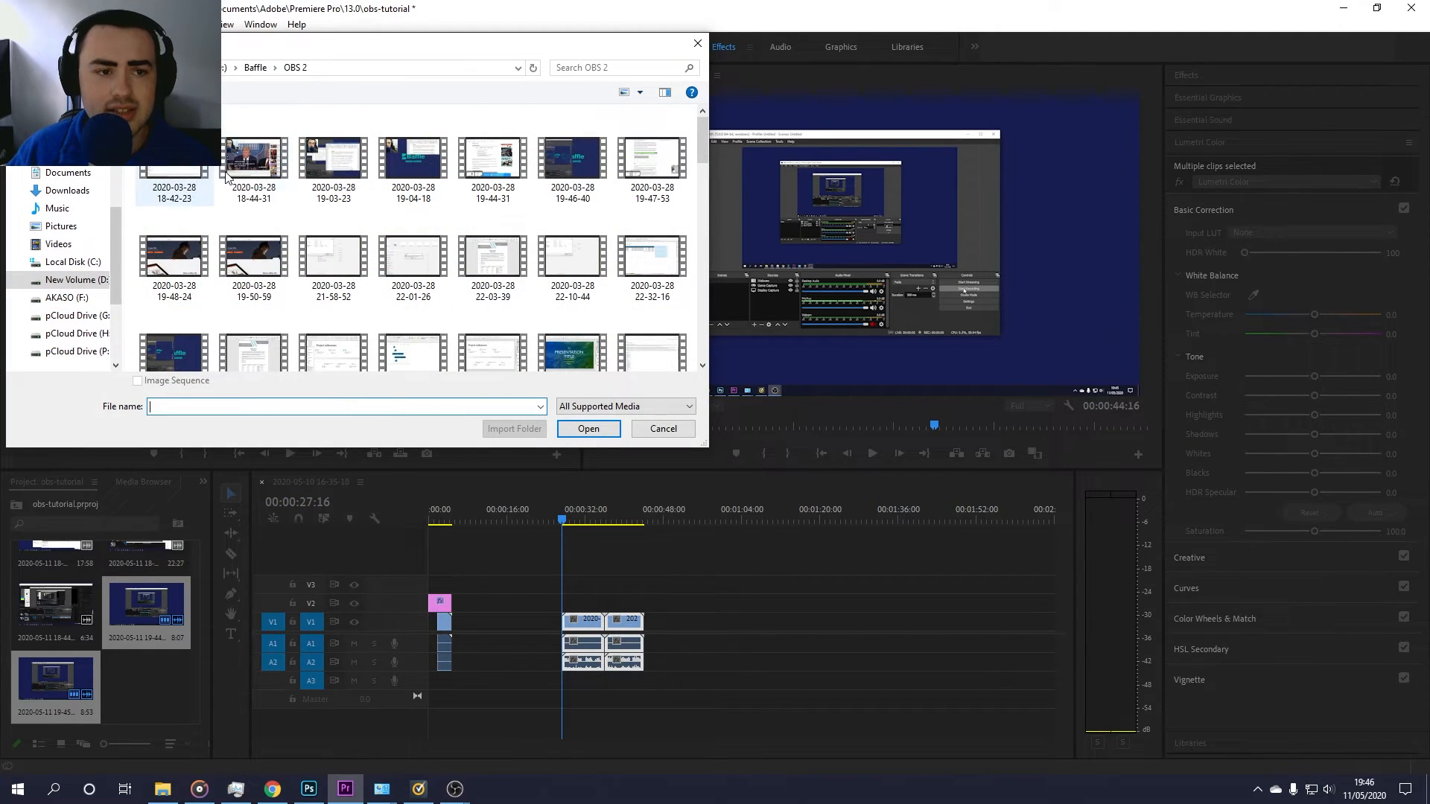
pyautogui.click(662, 429)
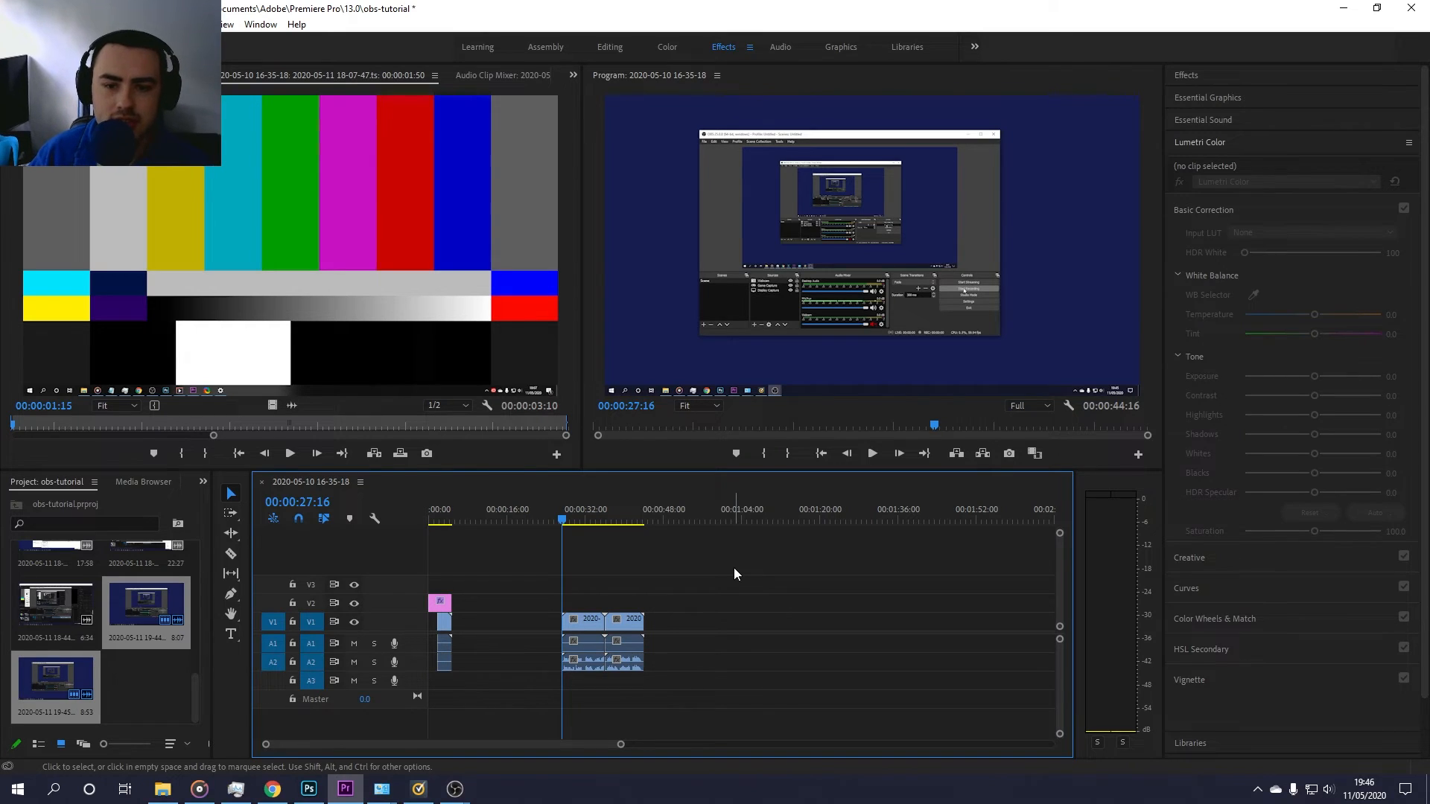
# Select the test clips on the timeline and scrub back to around the 37–40 second mark
pyautogui.click(870, 453)
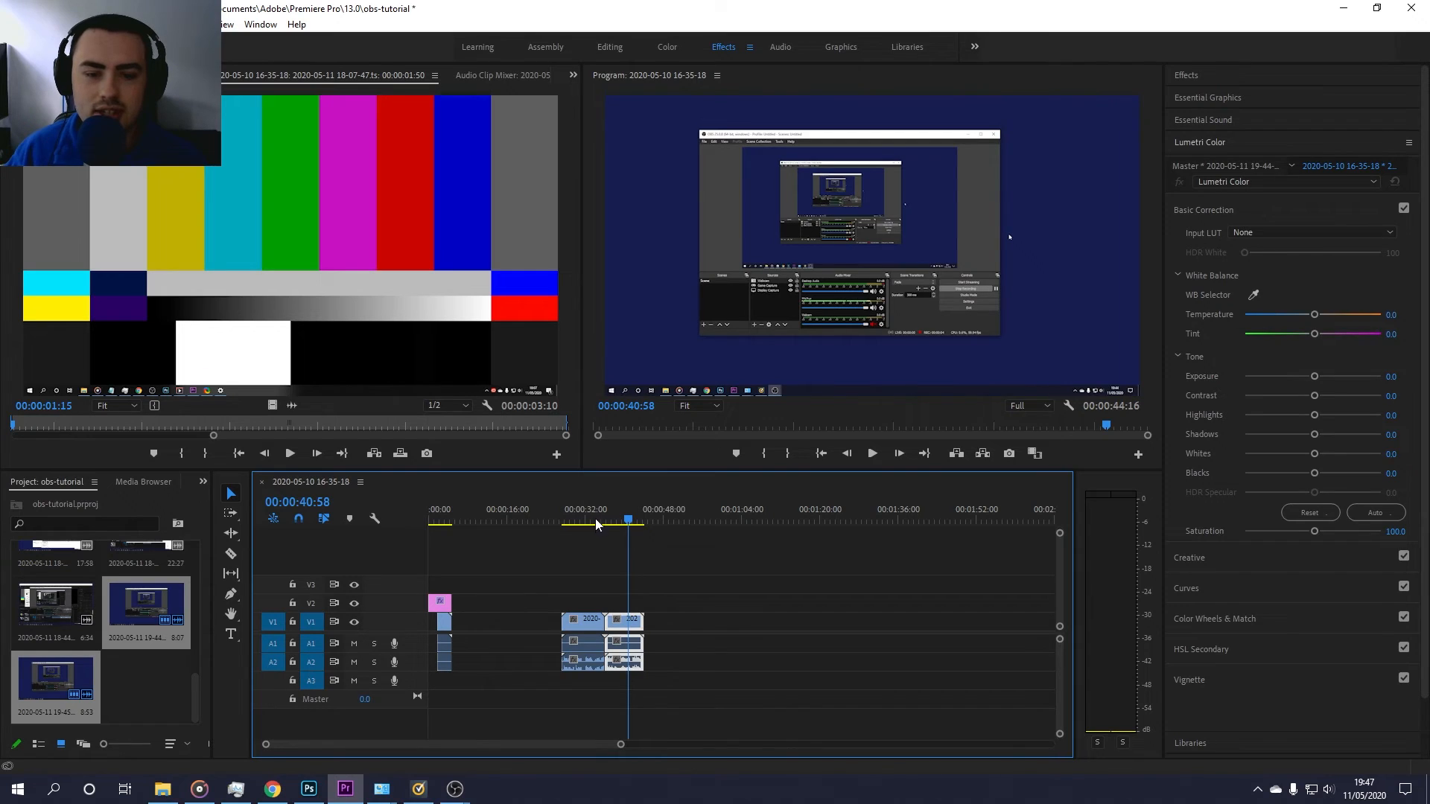
pyautogui.moveTo(629, 520); pyautogui.dragTo(612, 520)
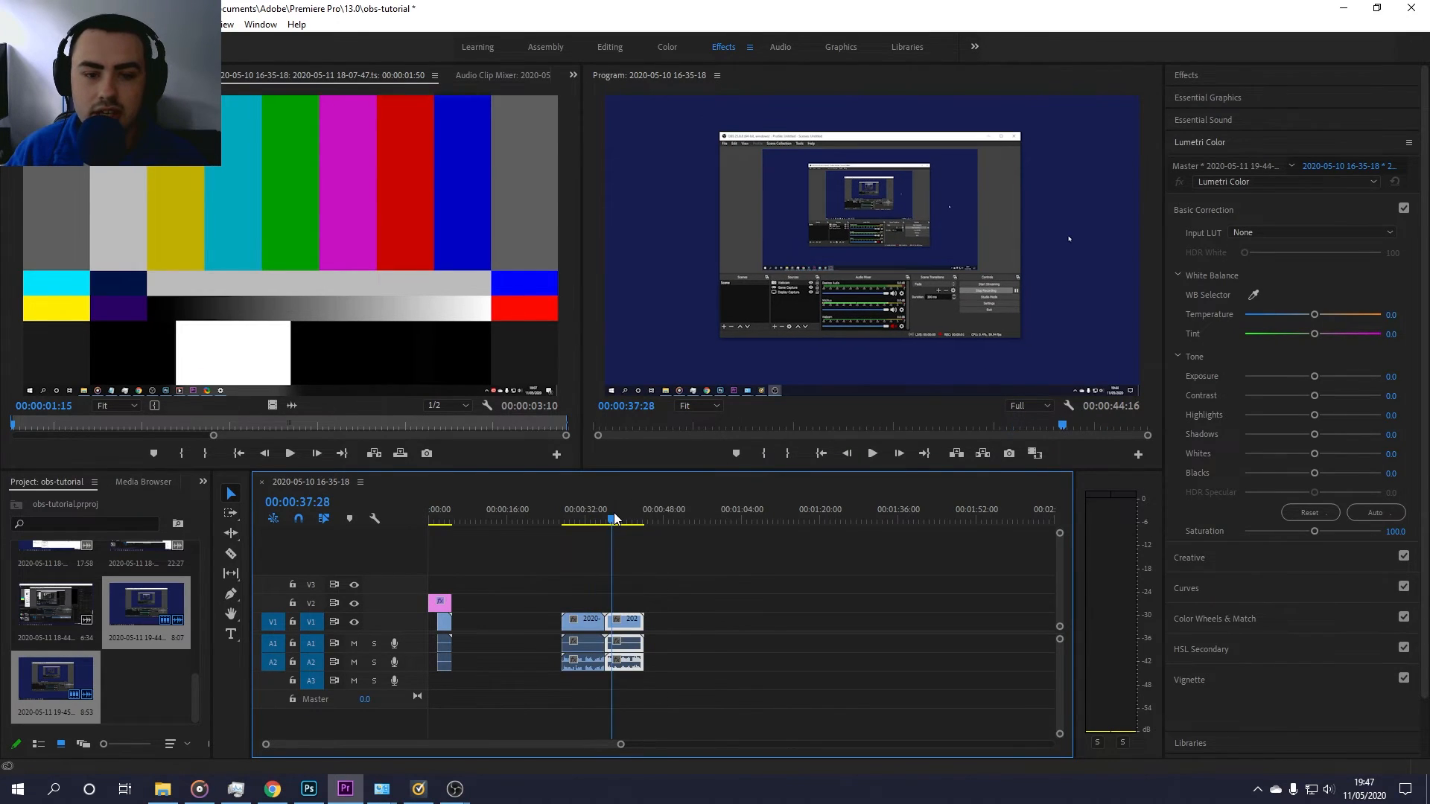